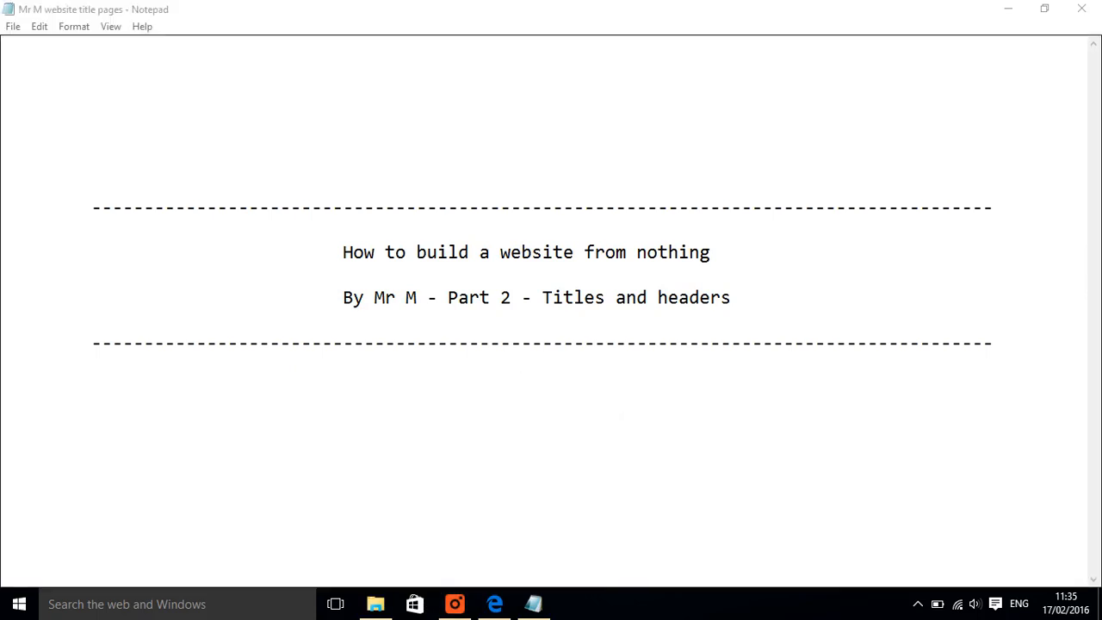
mouse_move(585, 409)
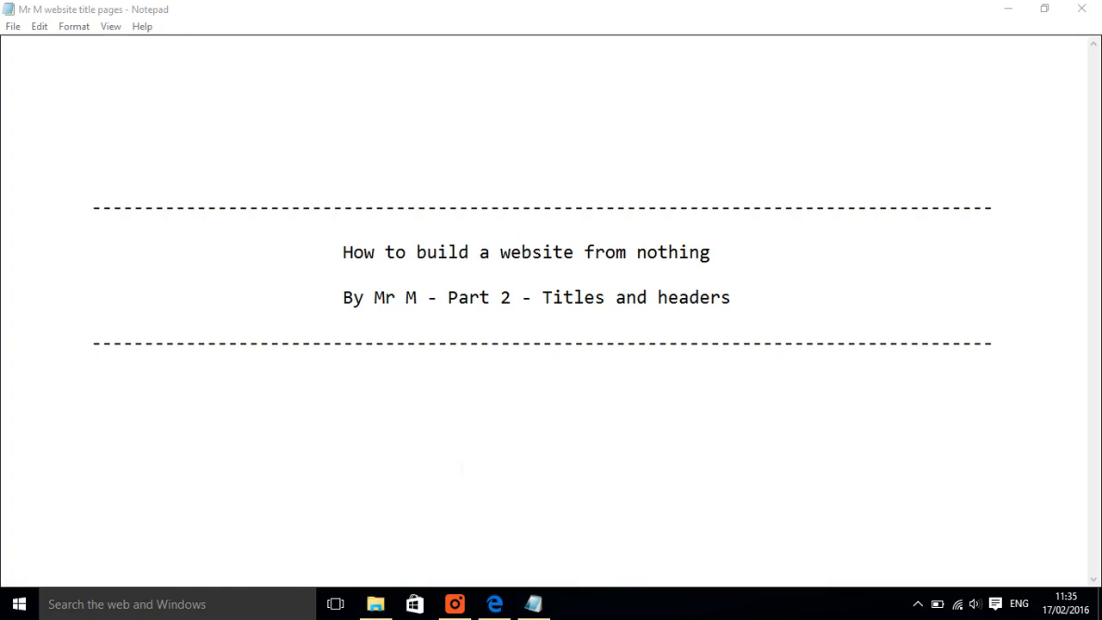
mouse_move(375, 603)
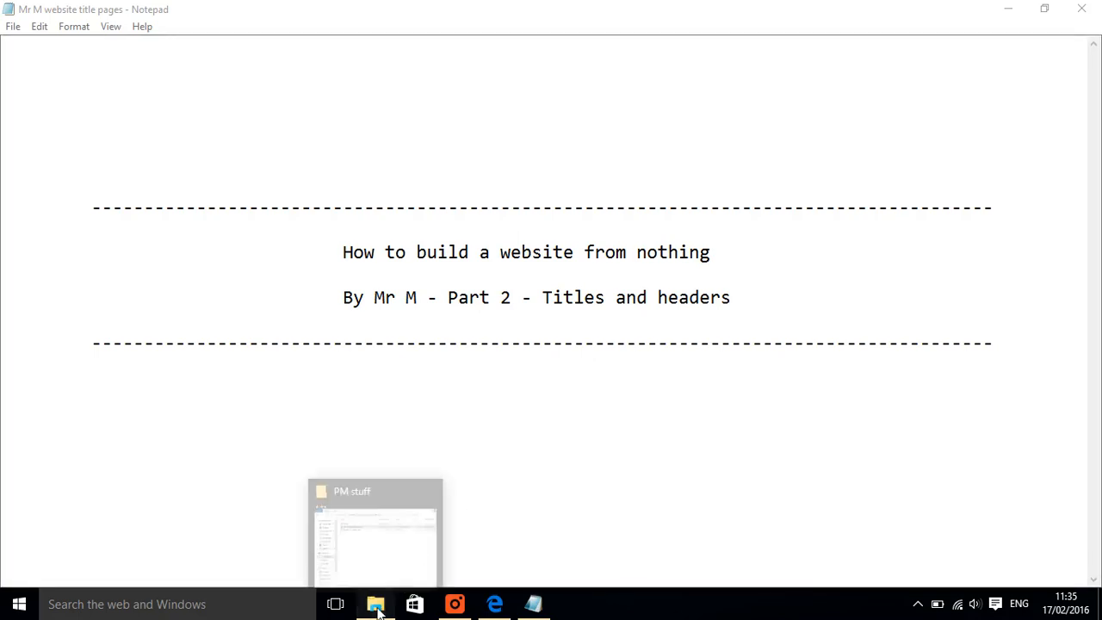
- Show the PM stuff folder and select the index HTM file in it
left_click(376, 530)
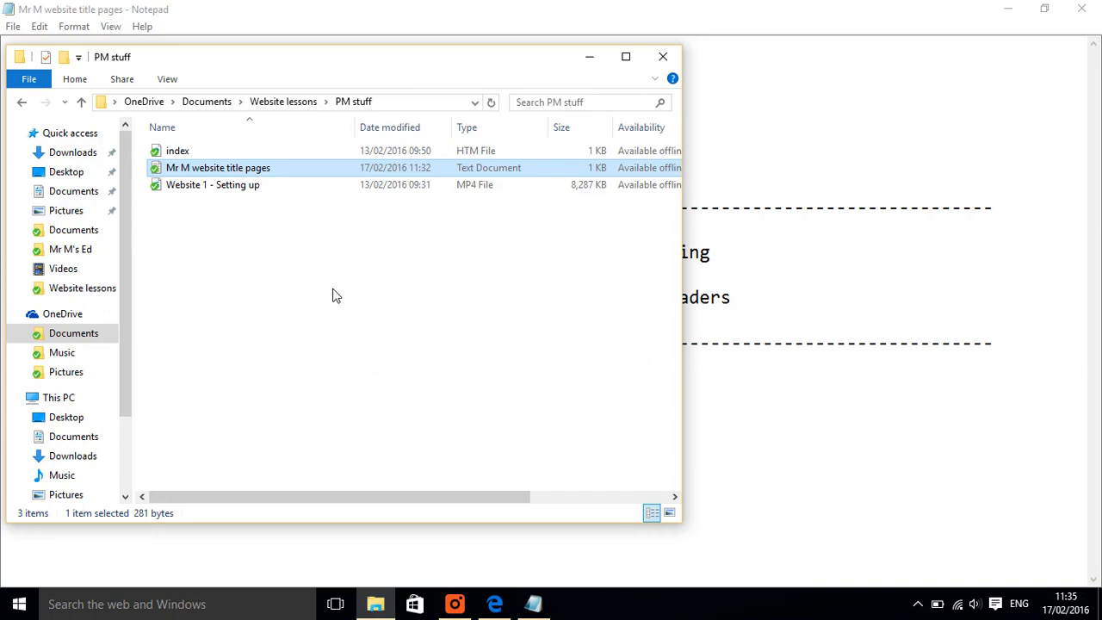
mouse_move(193, 217)
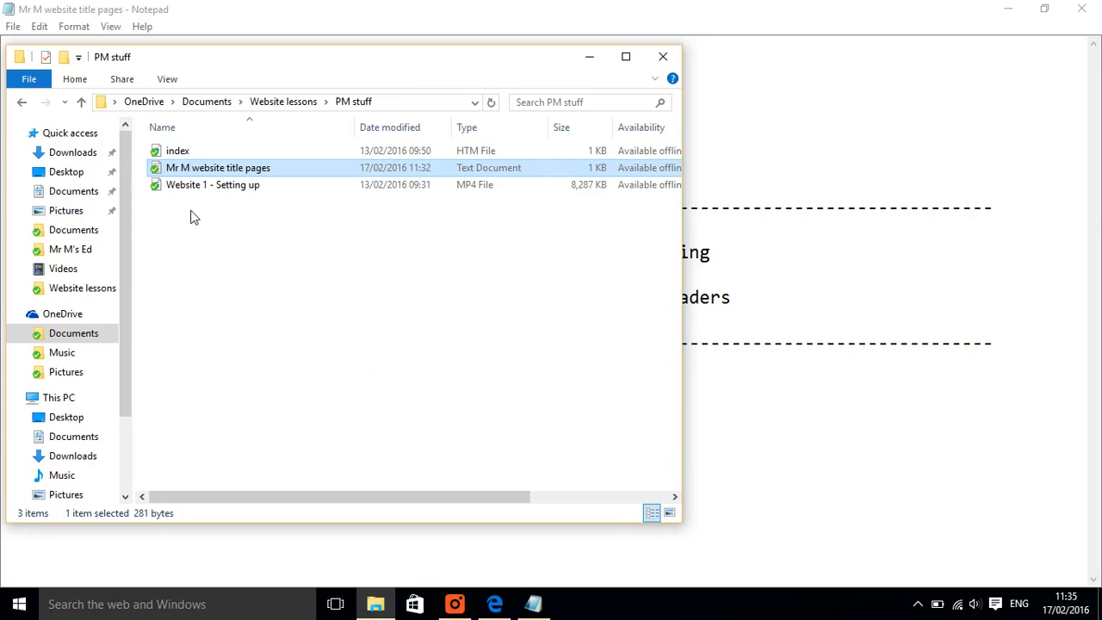
mouse_move(196, 210)
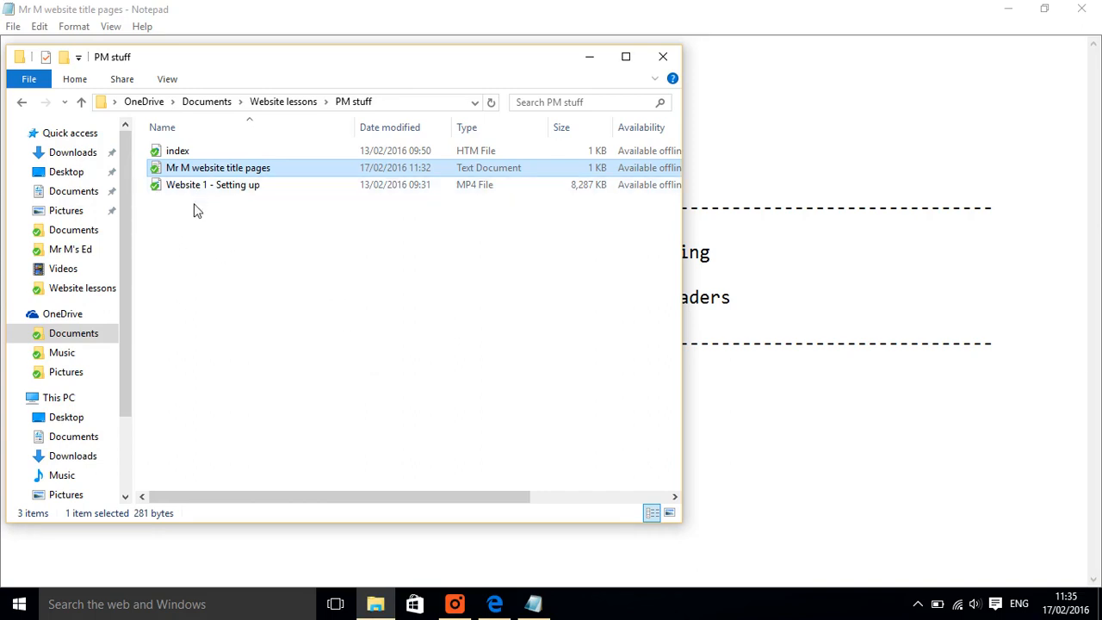
mouse_move(213, 184)
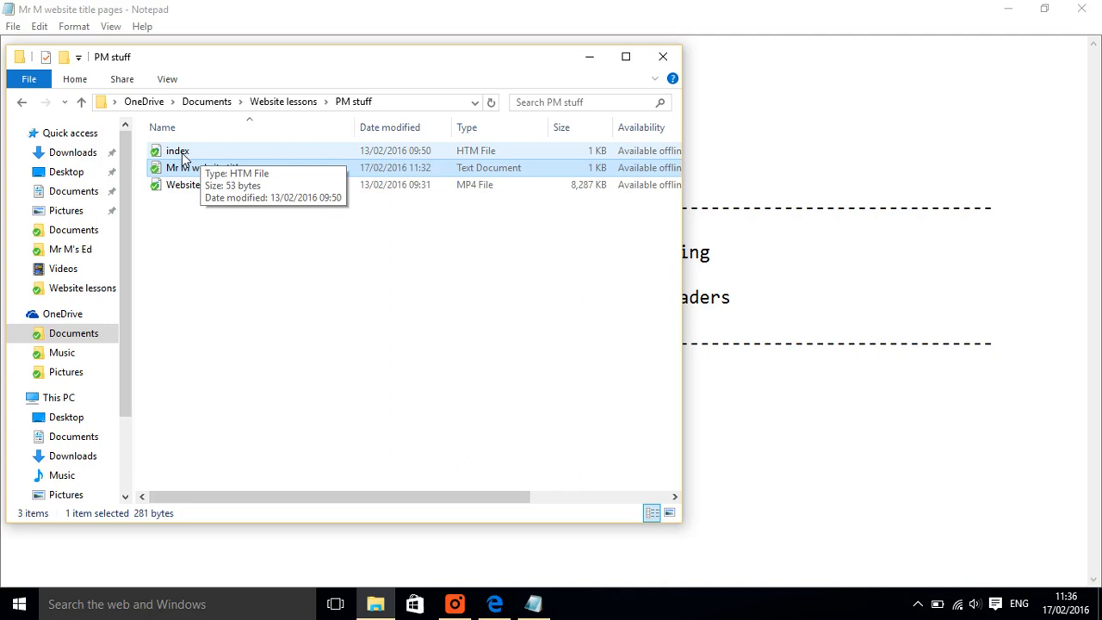
left_click(492, 603)
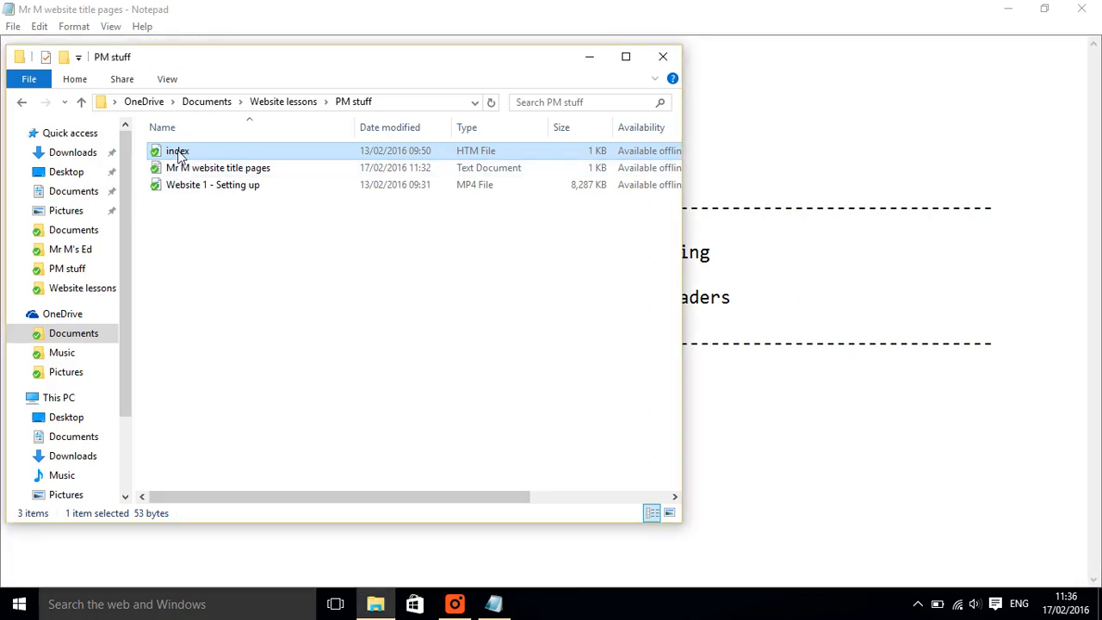
- Open the index HTM file with Notepad via its right-click menu
right_click(177, 151)
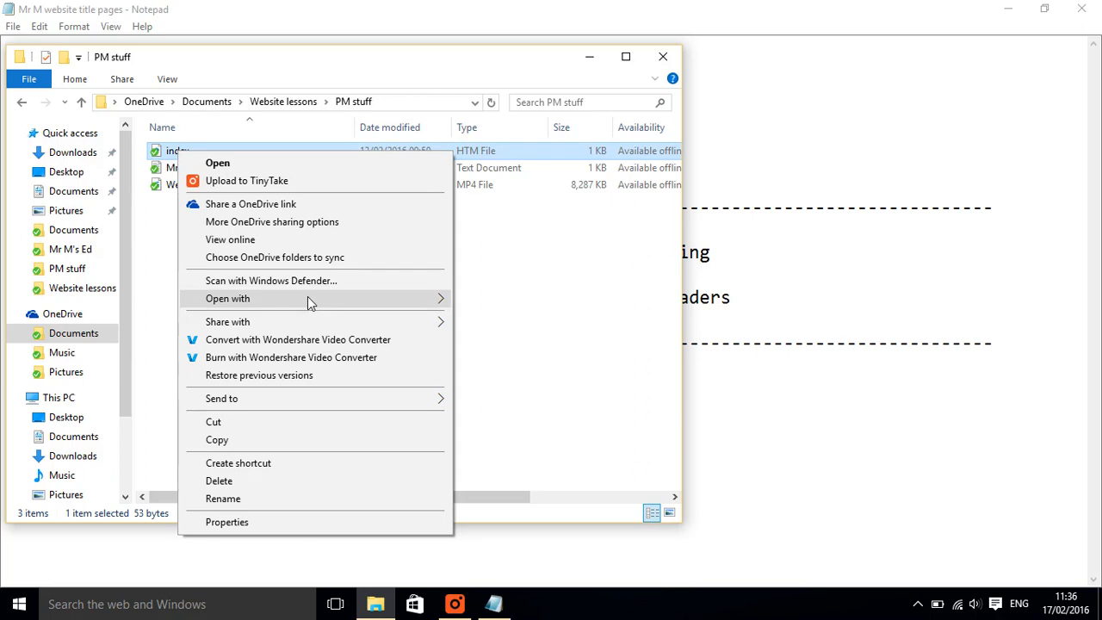
left_click(217, 162)
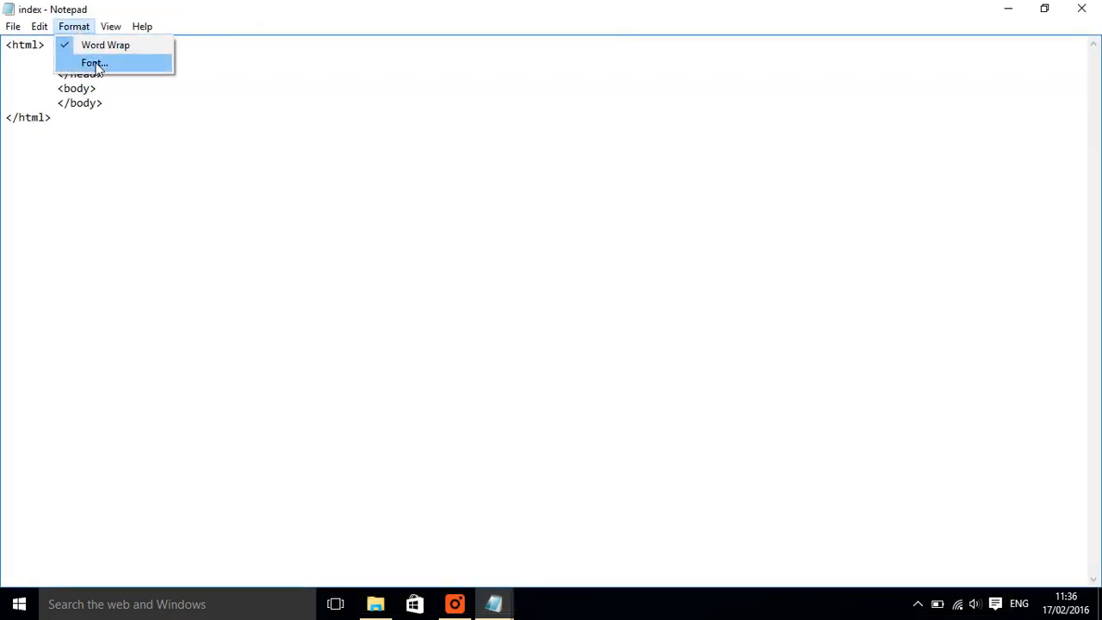
- Set Notepad's display font to Consolas size 18
left_click(93, 62)
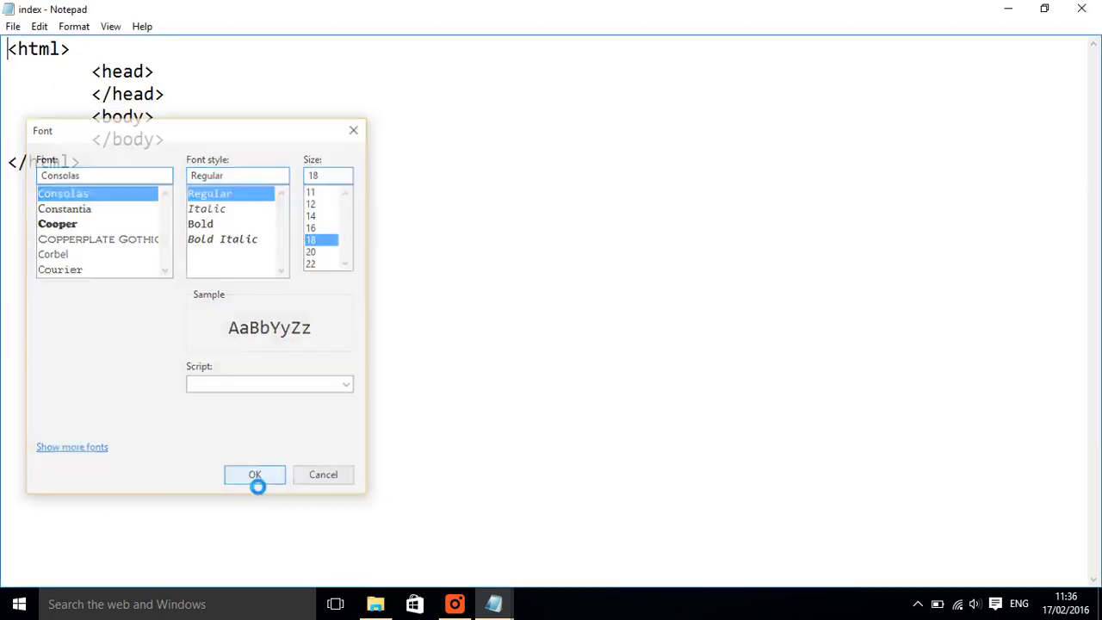
left_click(254, 475)
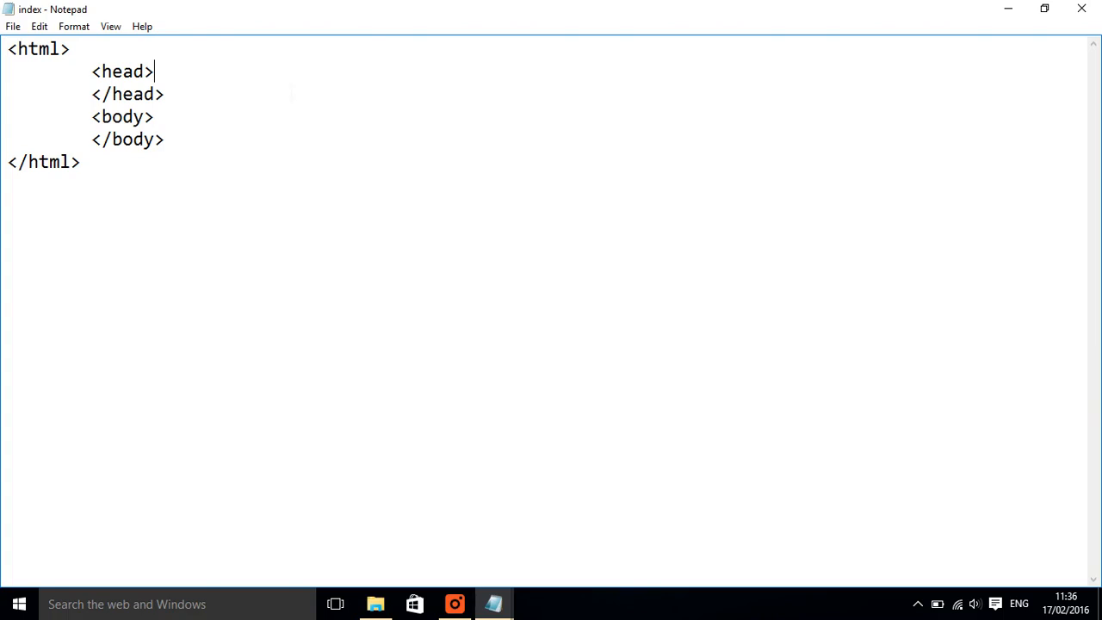
- Insert '<title>Homepage</title>' on a new line inside the head section
key("enter")
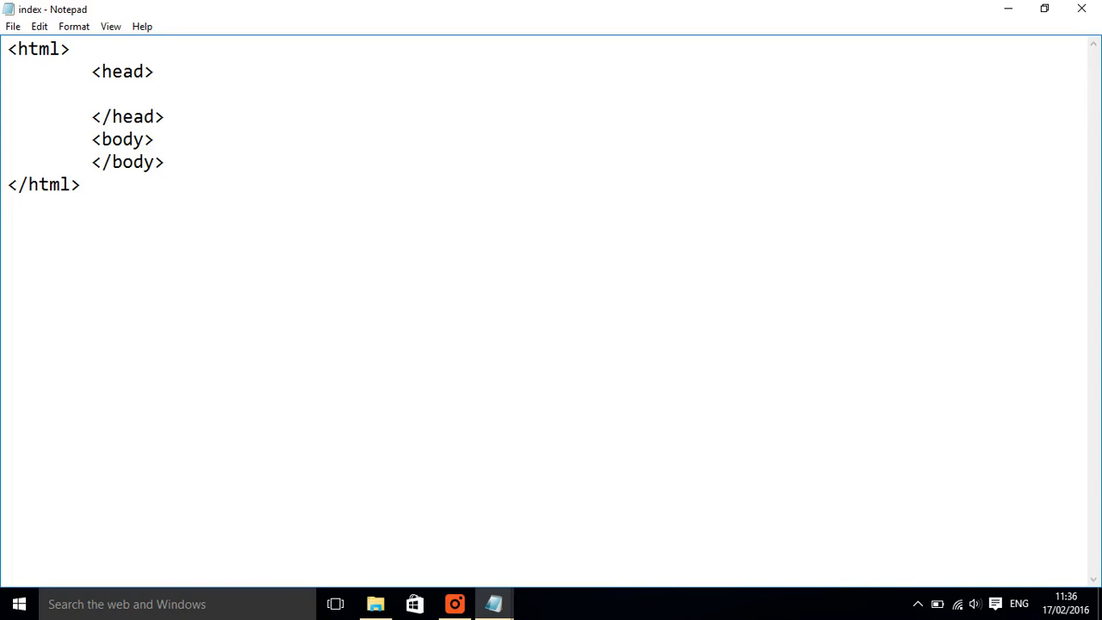
type("<")
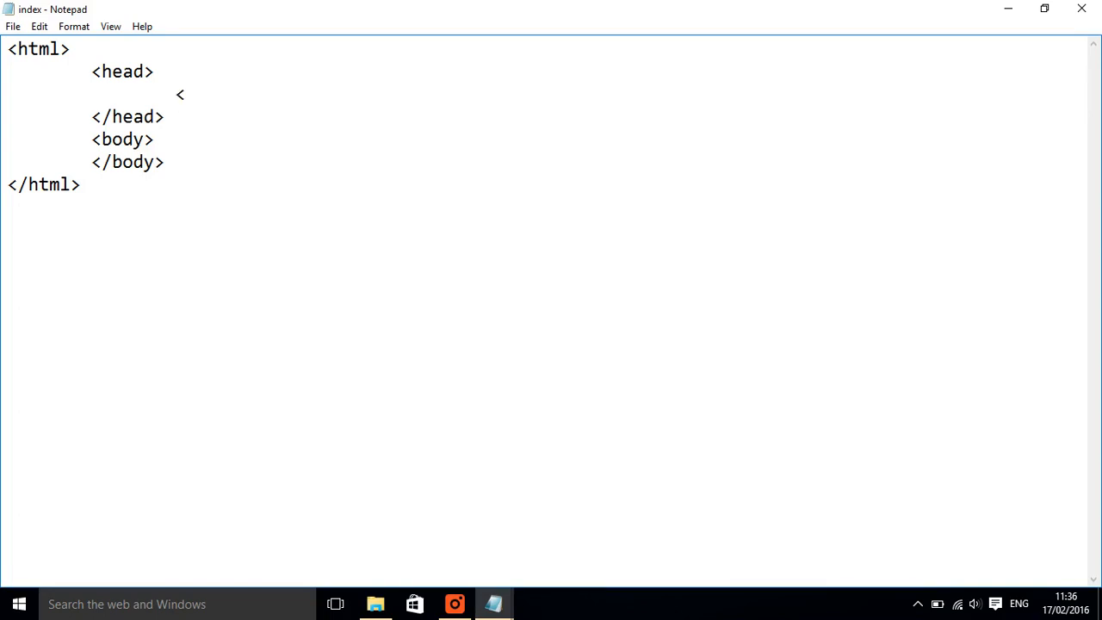
type("tit")
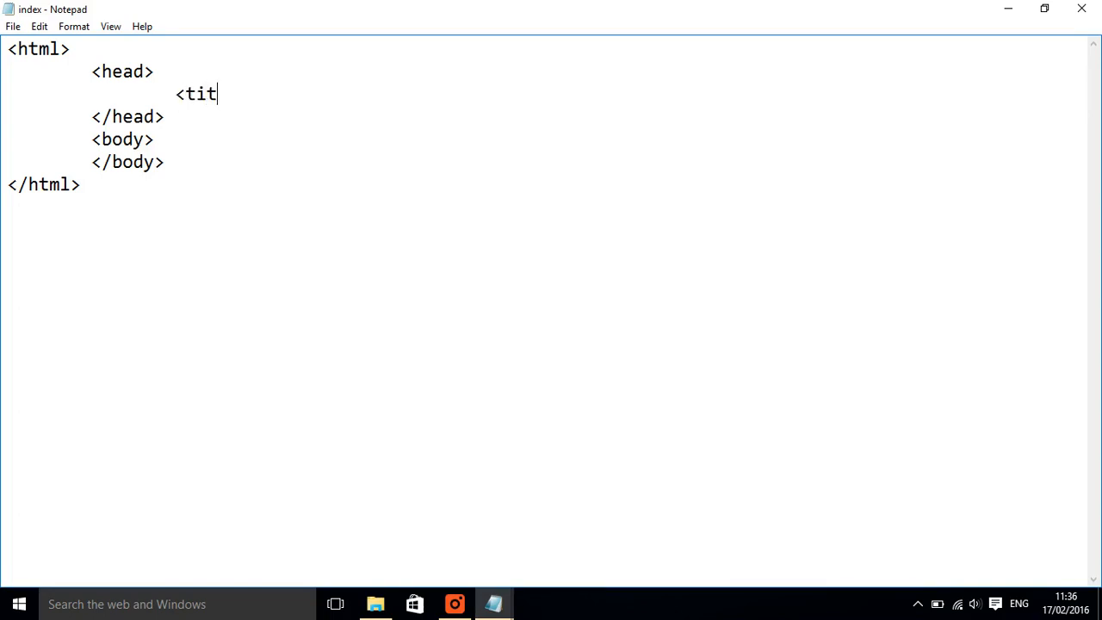
type("le>")
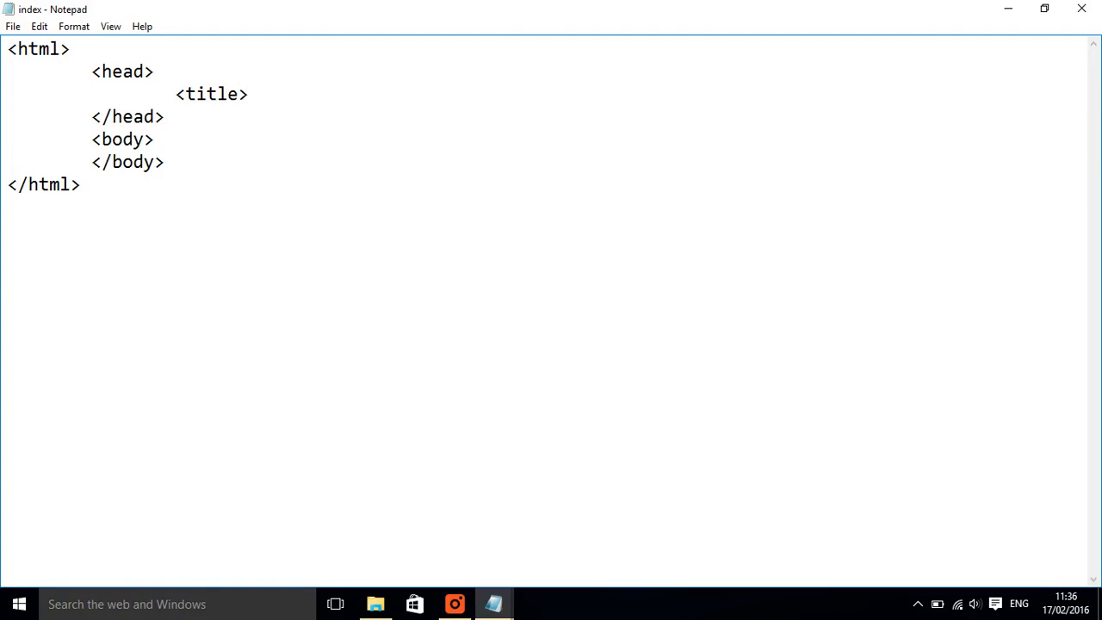
left_click(249, 93)
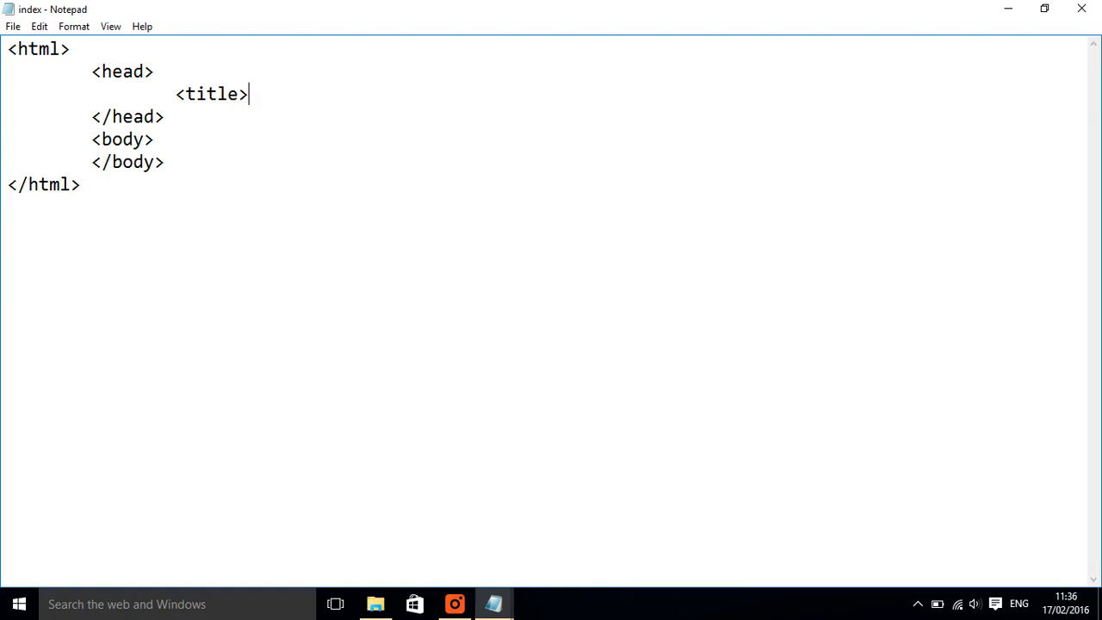
type("H")
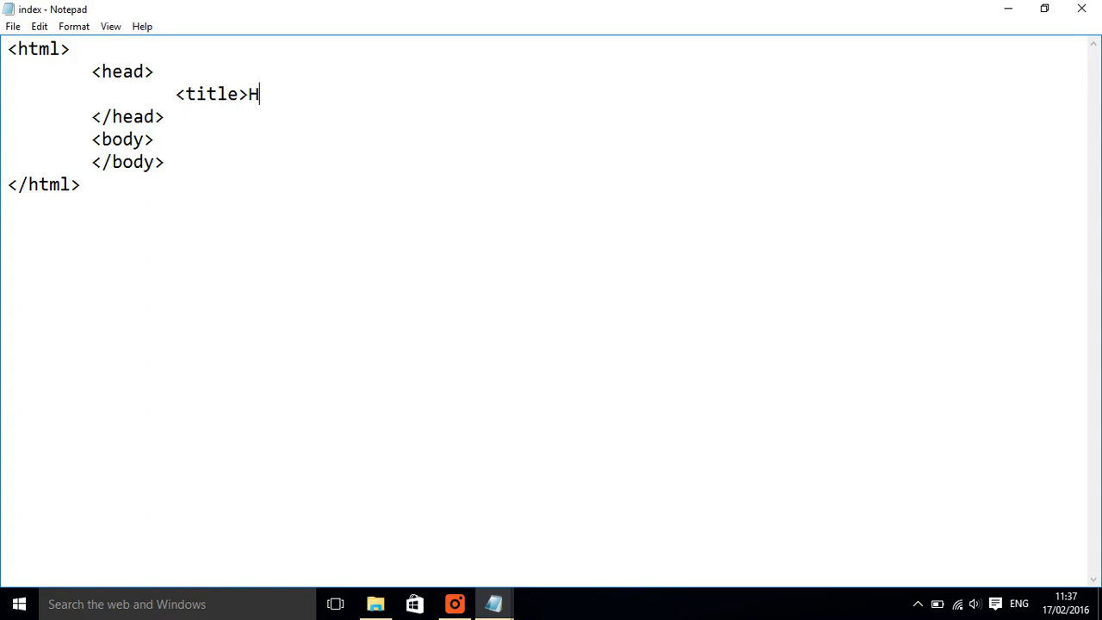
type("omepage")
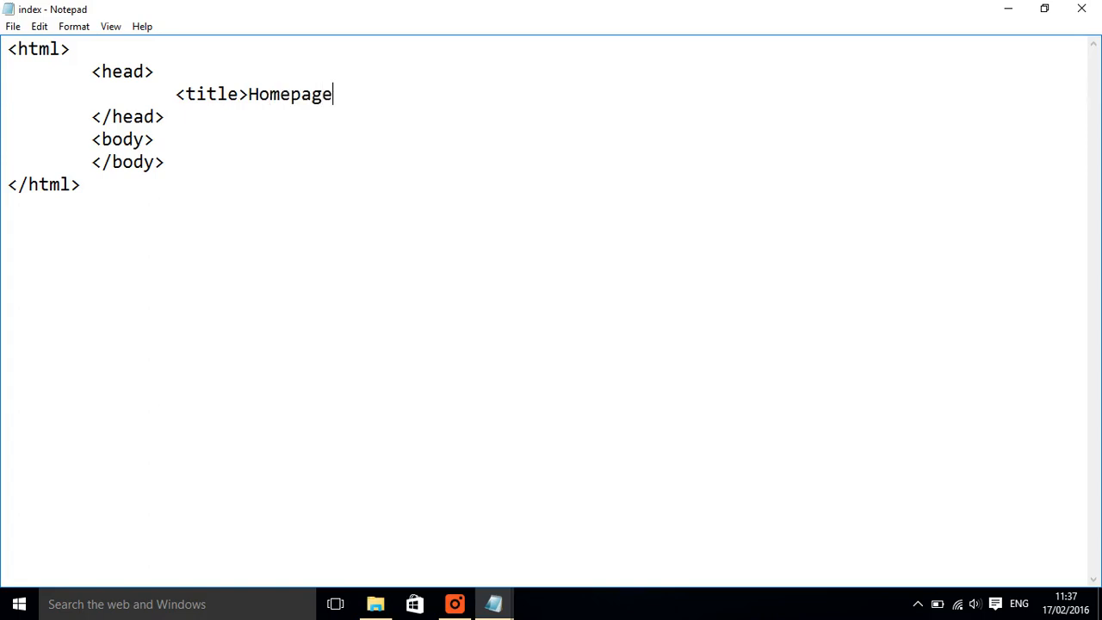
type("</")
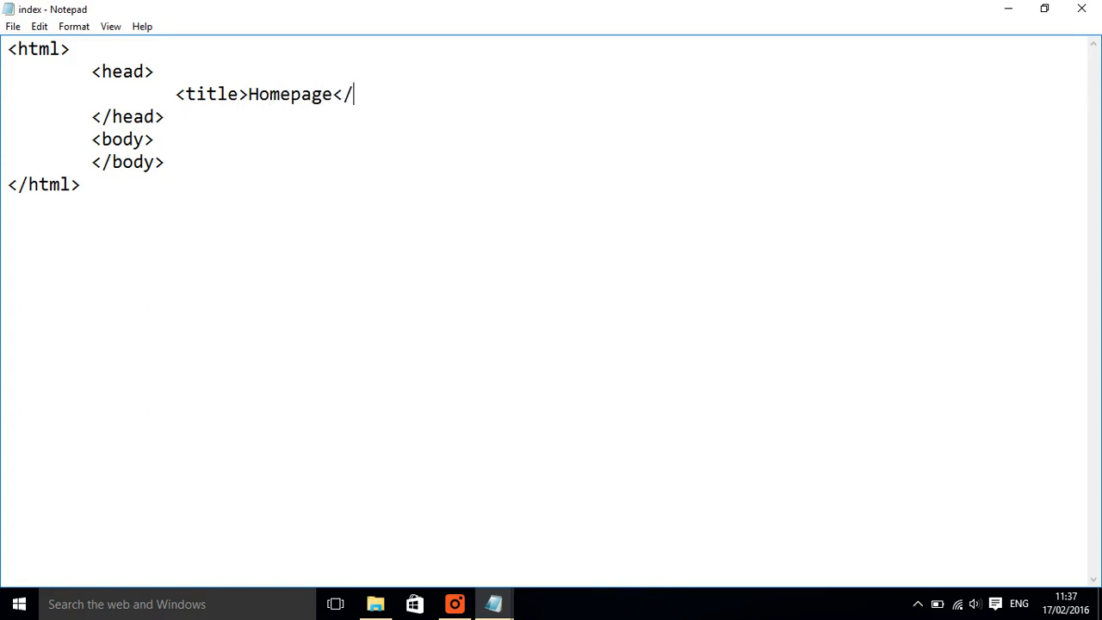
type("title")
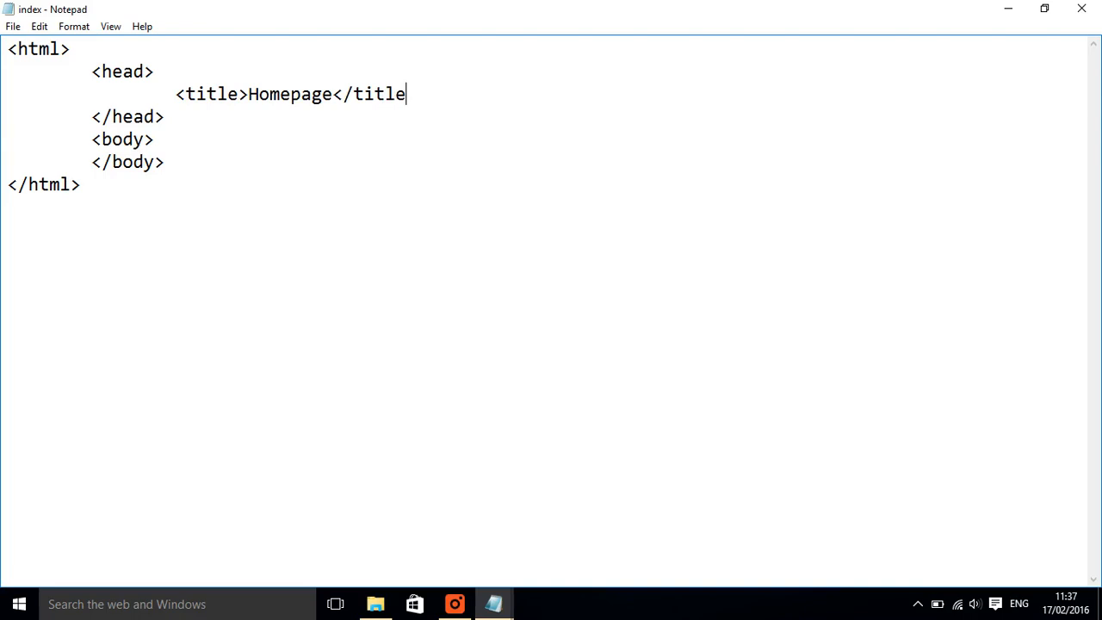
type(">")
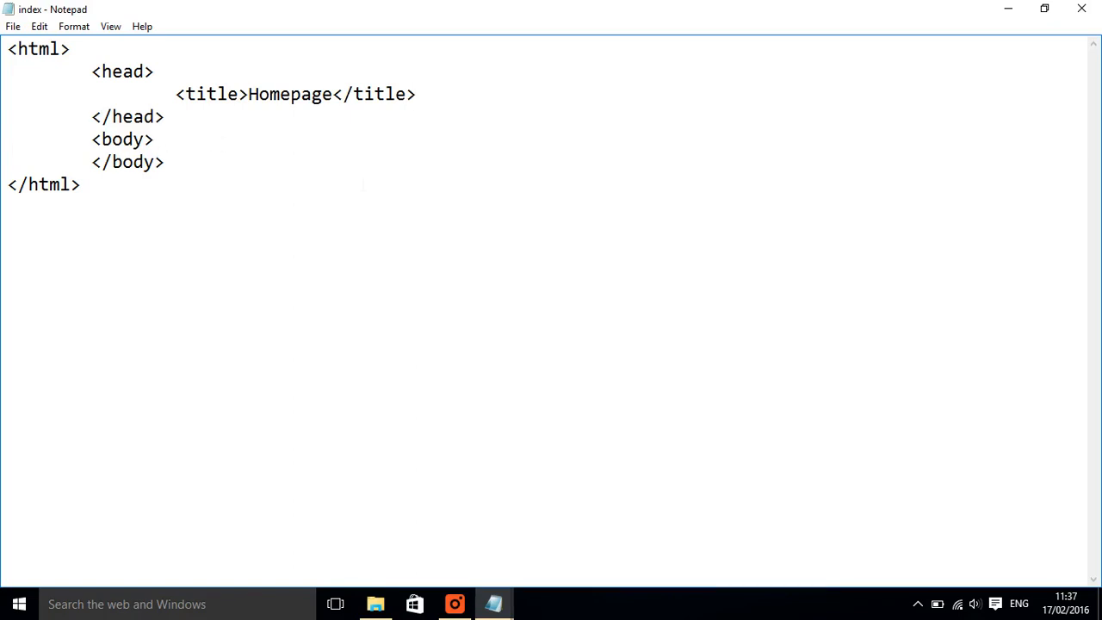
- Insert '<h1>My Cooking Website</h1>' in the body and start a new line beneath it
key("enter")
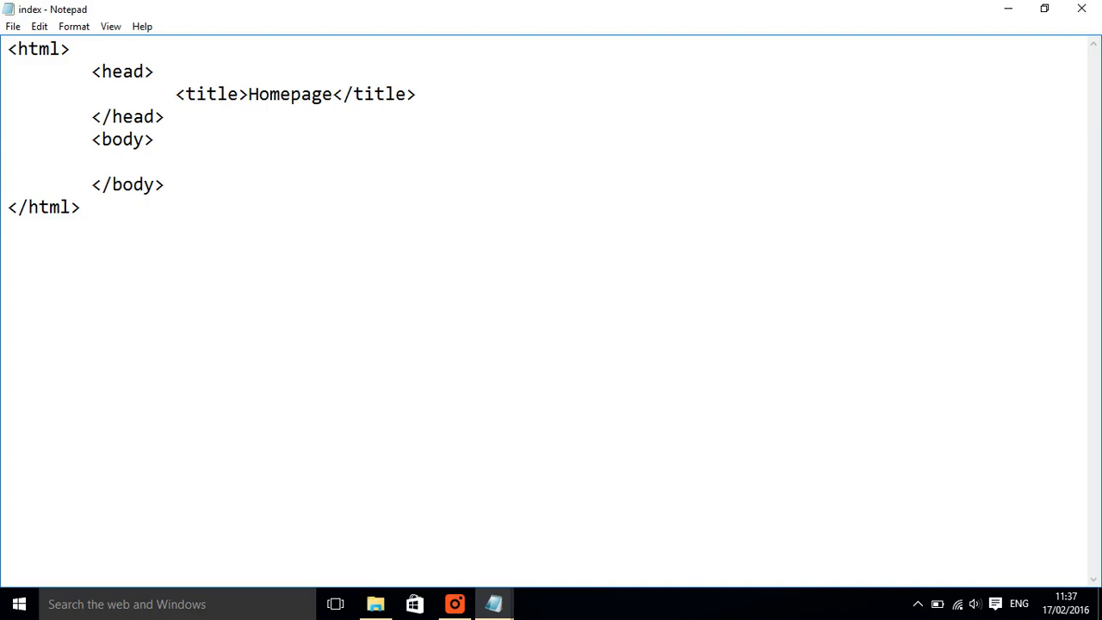
type("<")
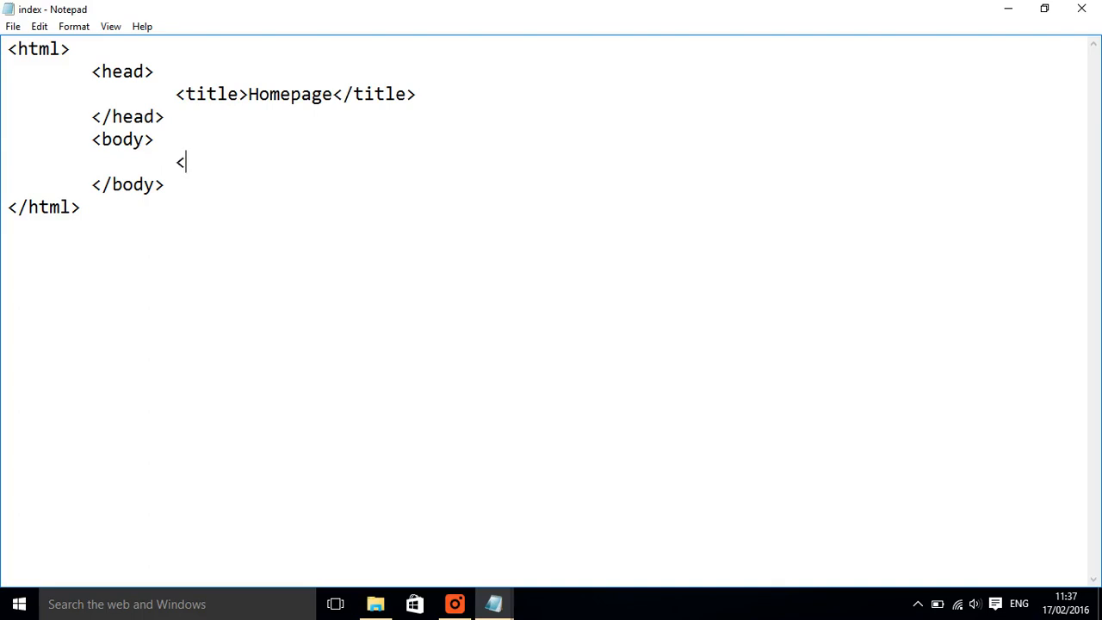
type("h")
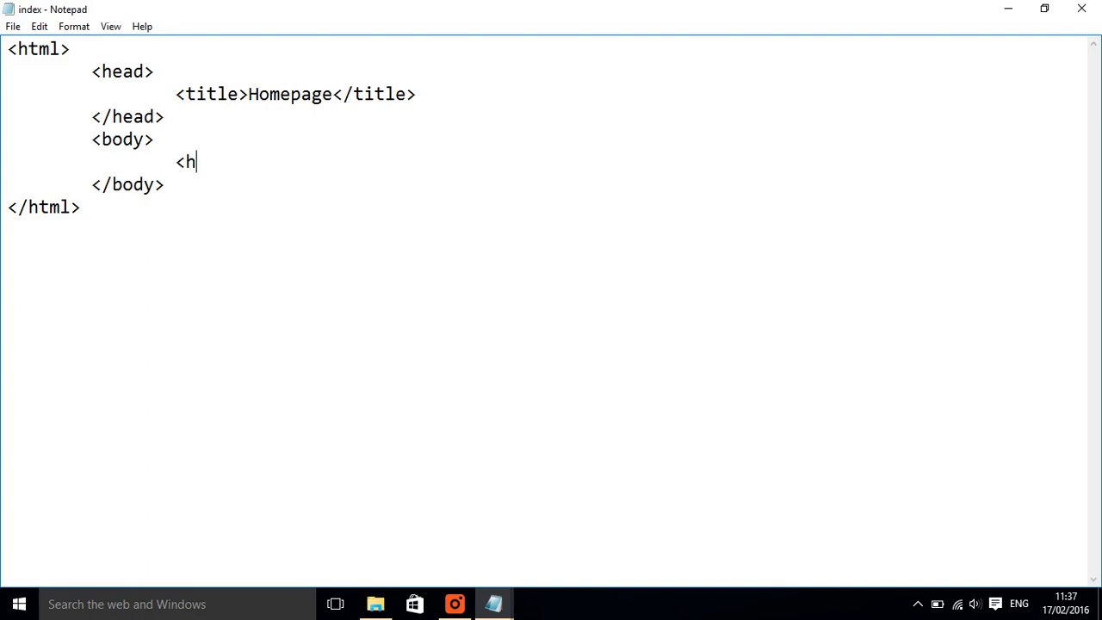
type("1")
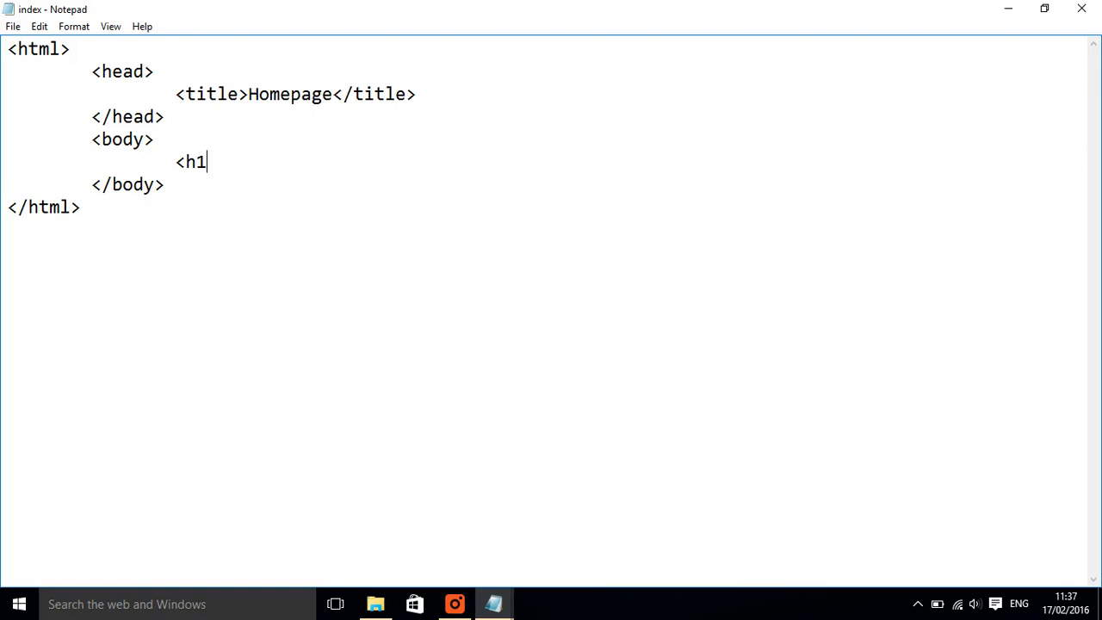
type(">")
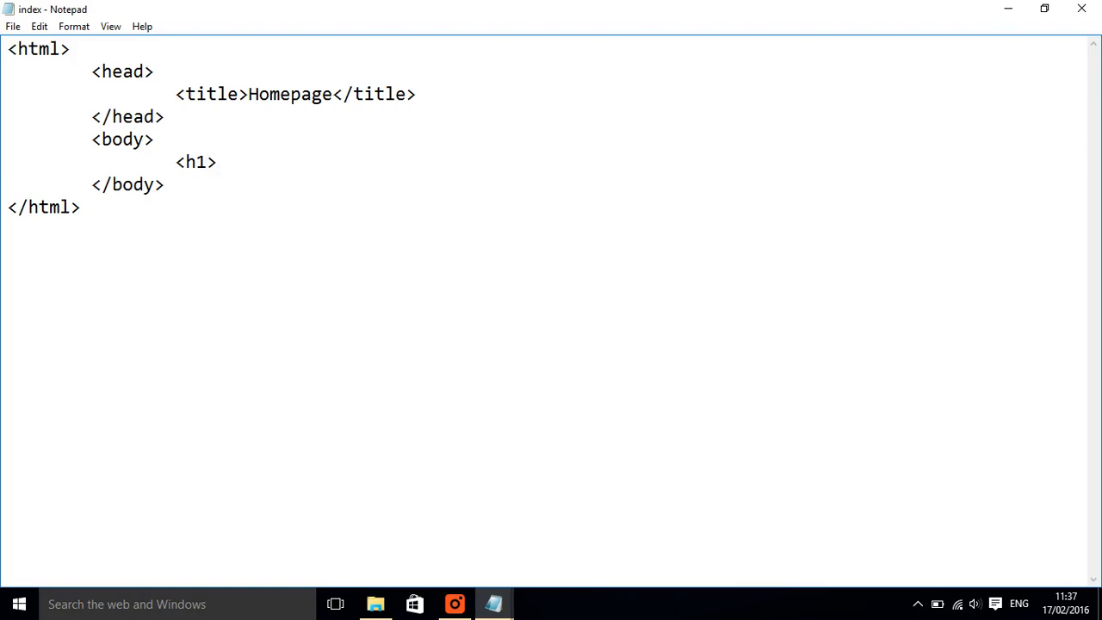
type("My")
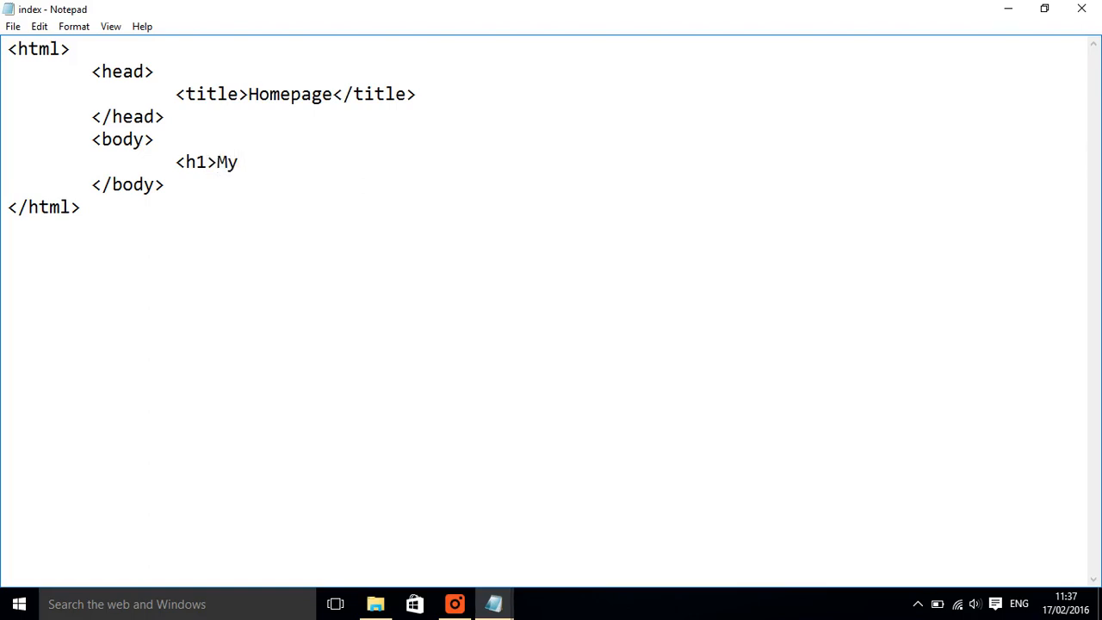
type("Cooking")
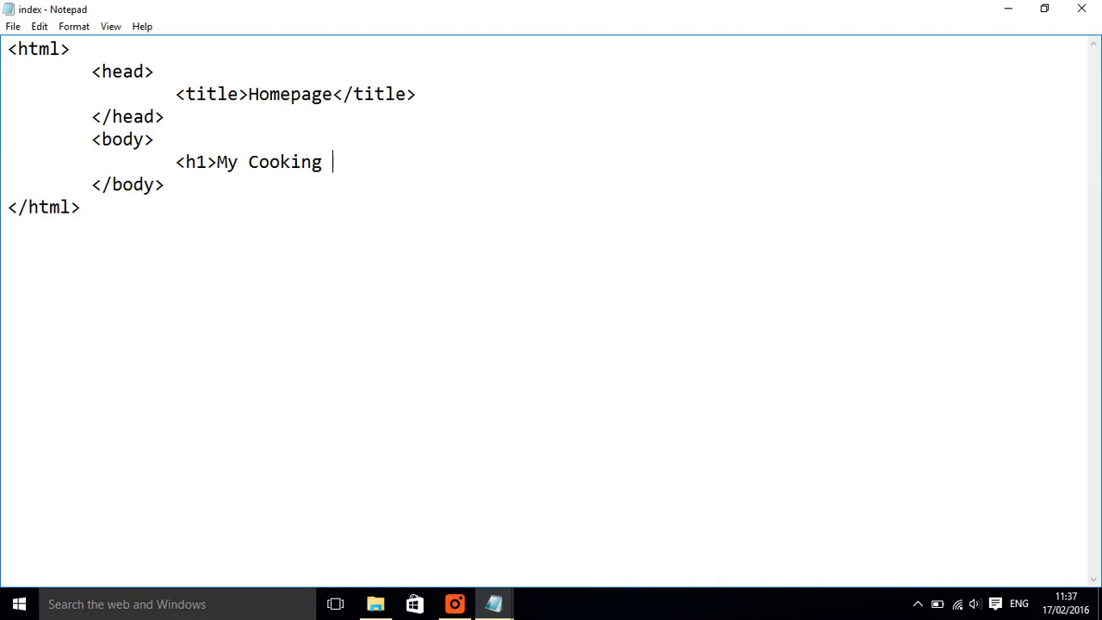
type("Websi")
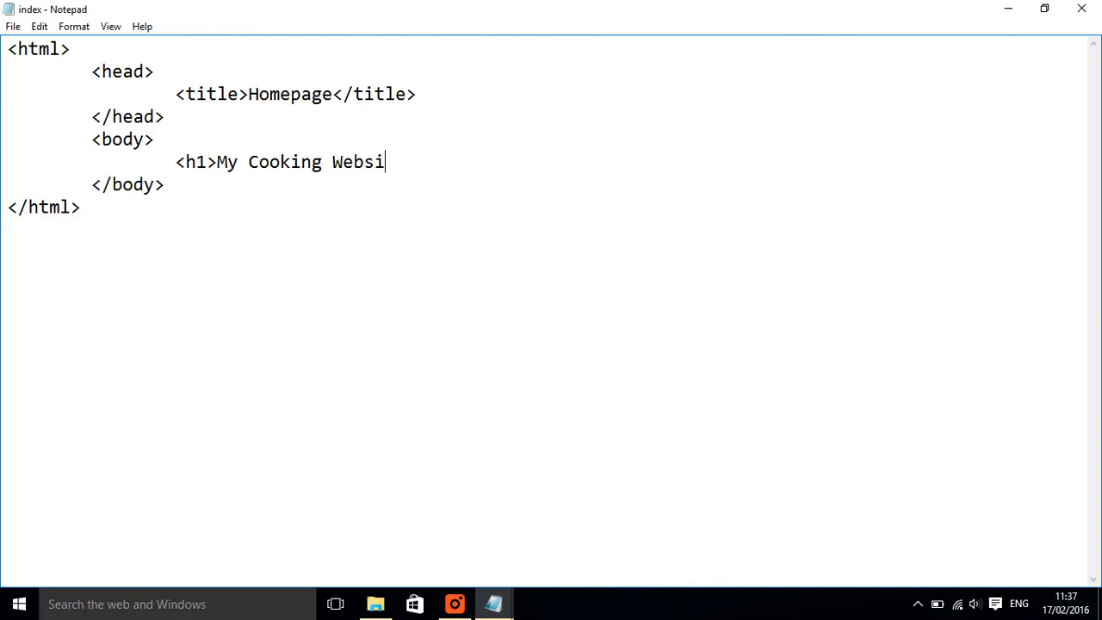
type("te")
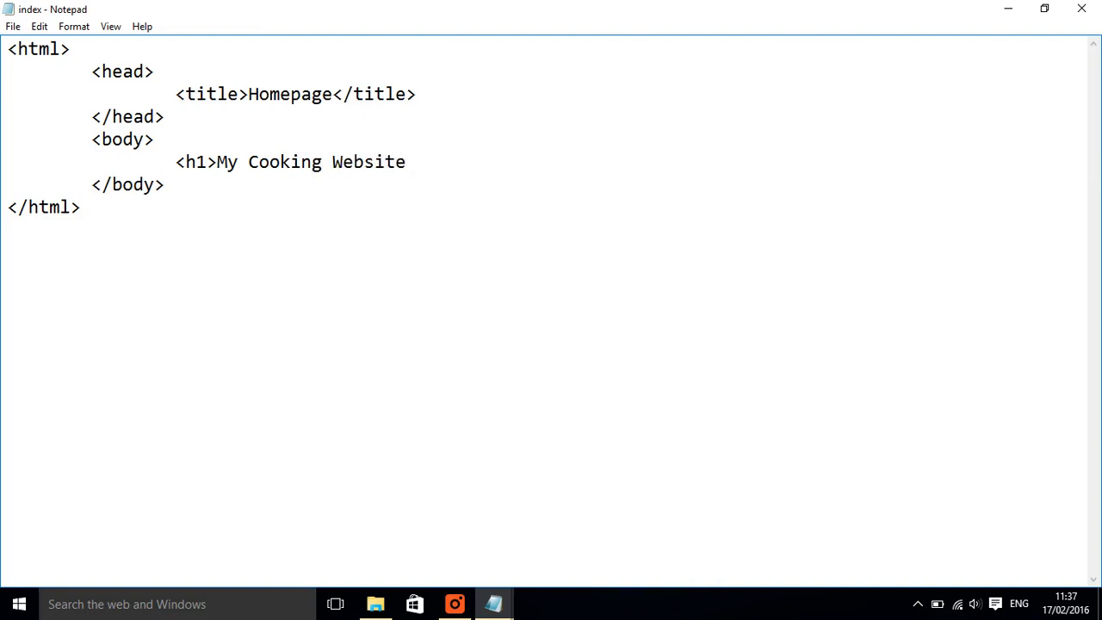
left_click(406, 162)
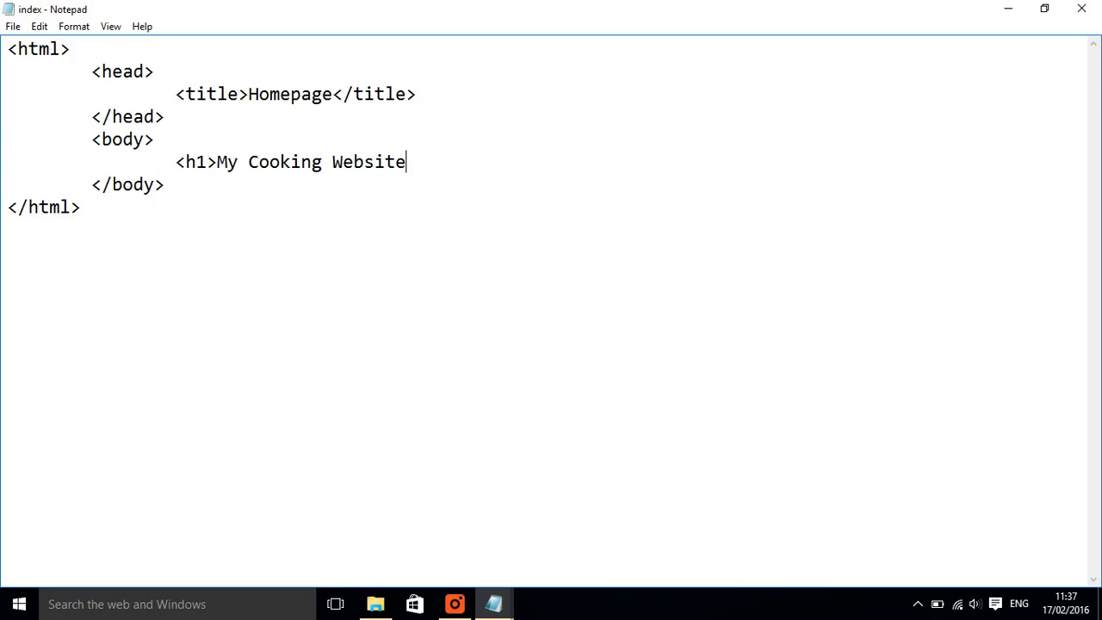
type("</")
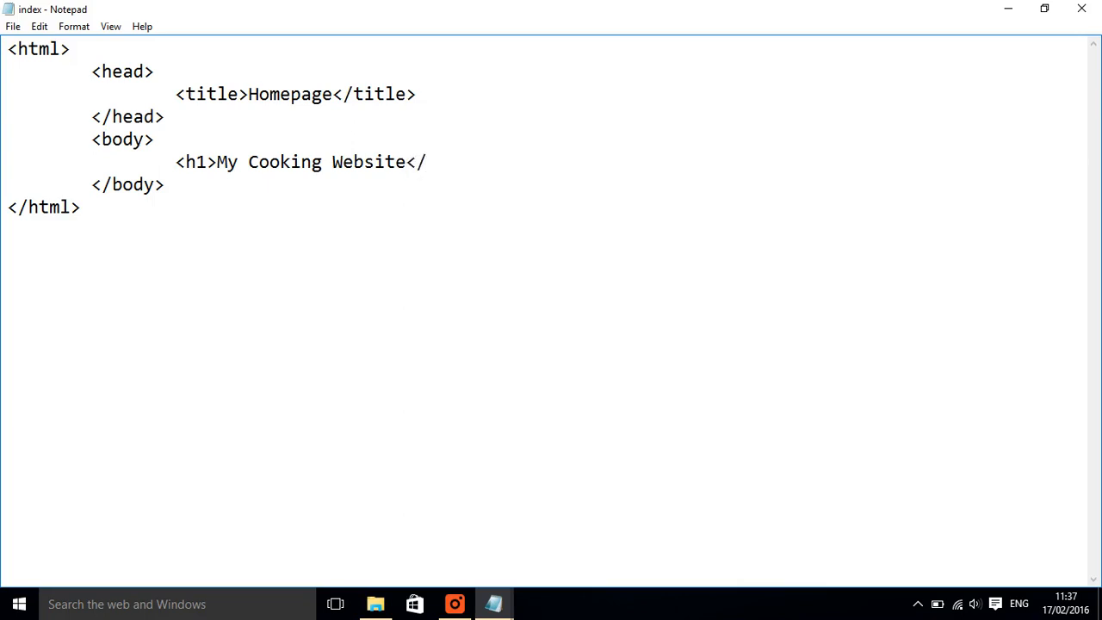
type("h1")
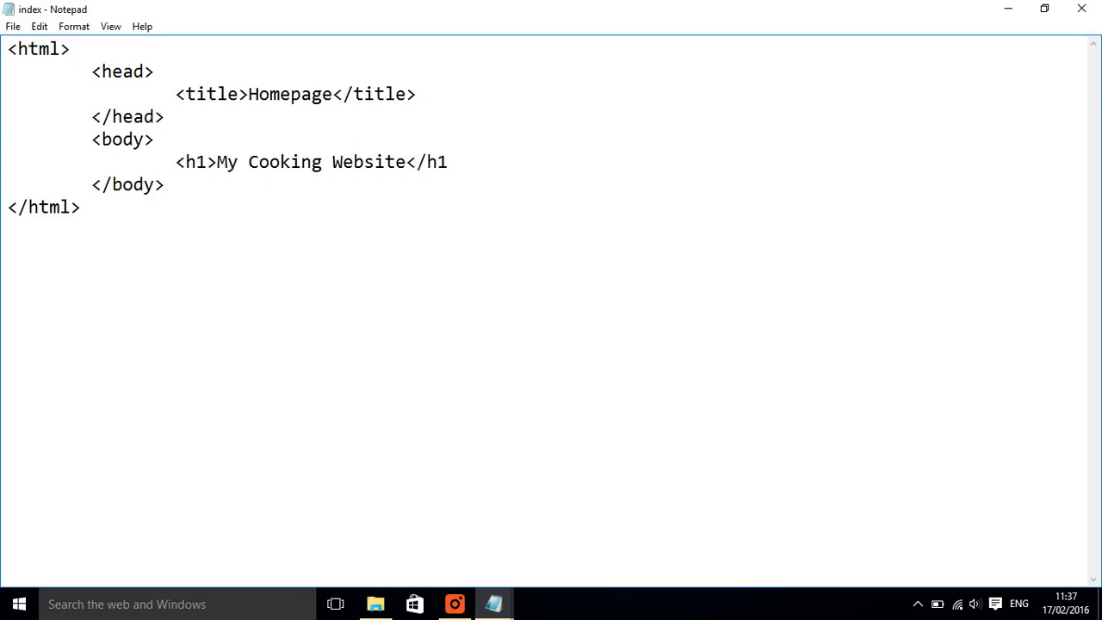
type(">")
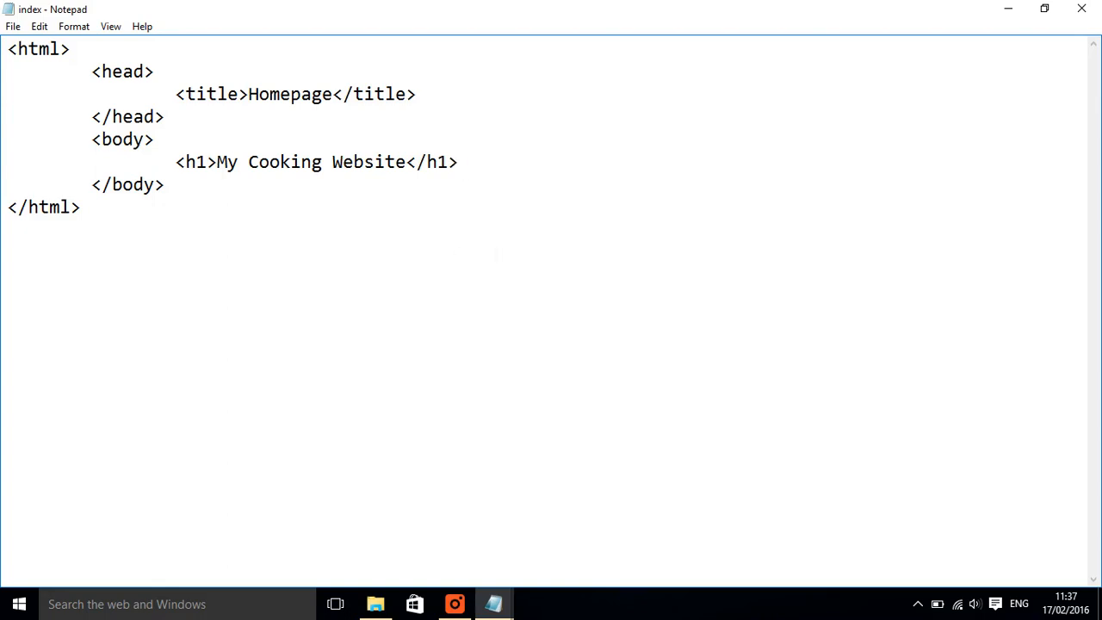
key("enter")
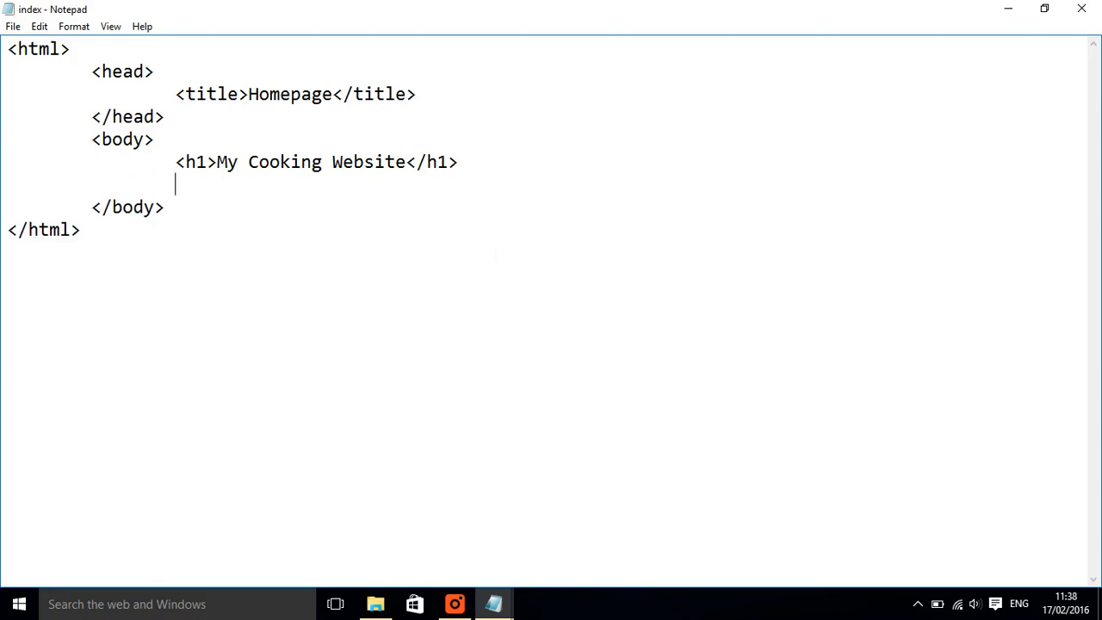
- Write '<h2>This page is all about my terrible cooking skills</h2>' under the h1 heading
type("<")
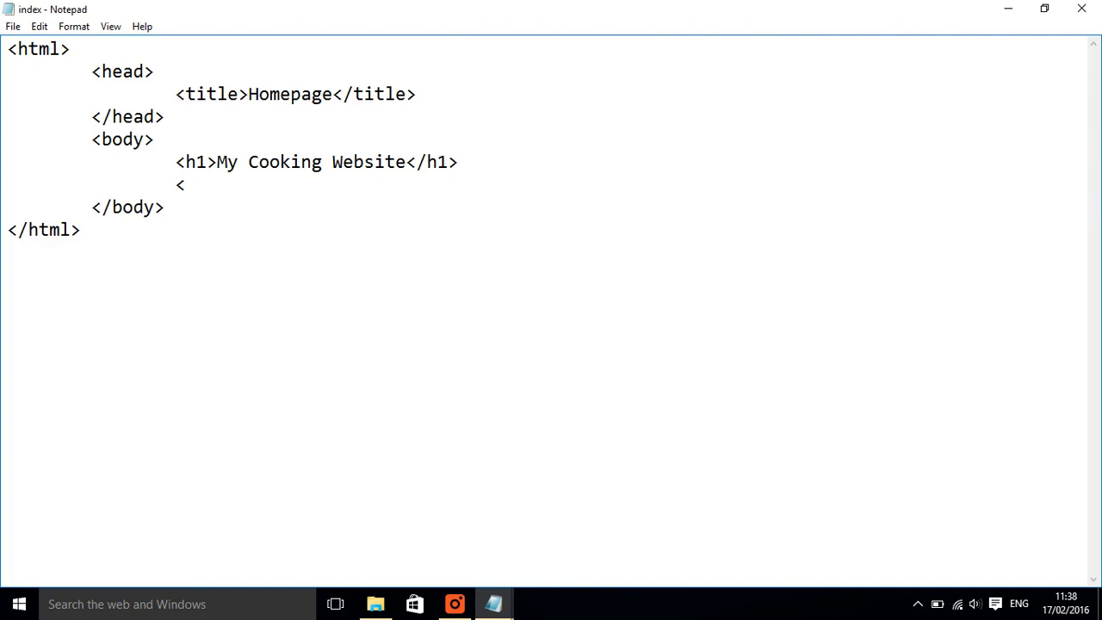
type("h2")
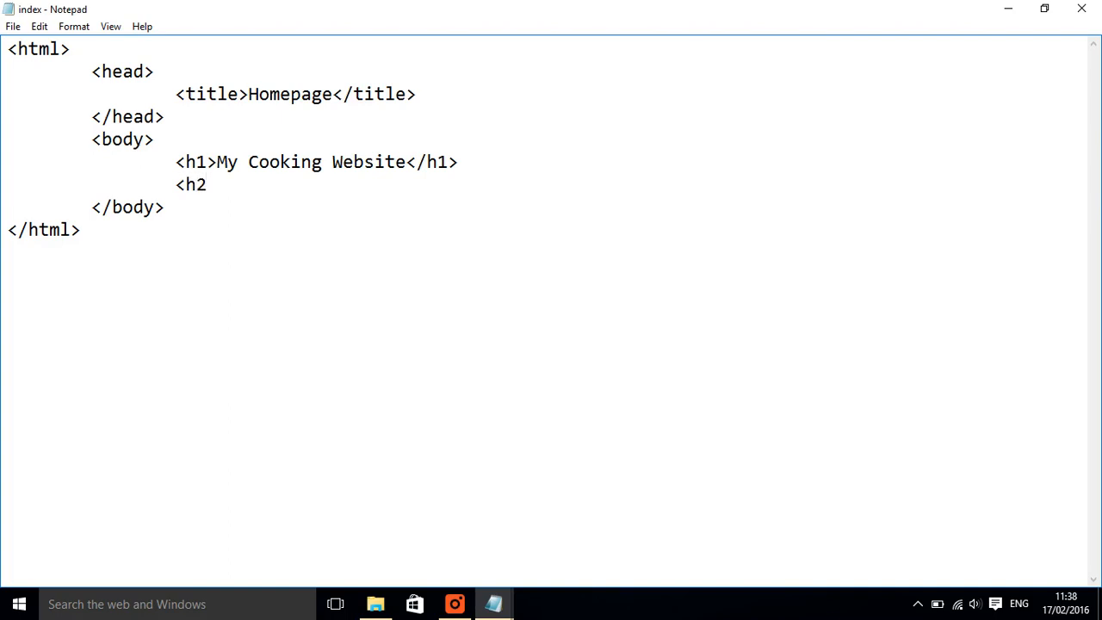
type(">")
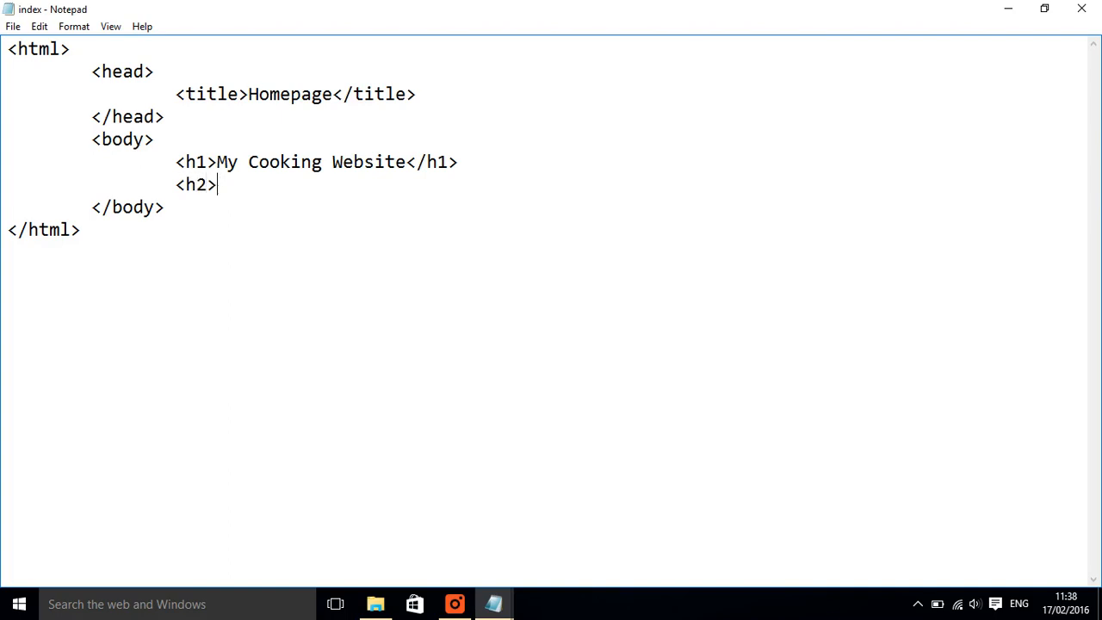
type("This")
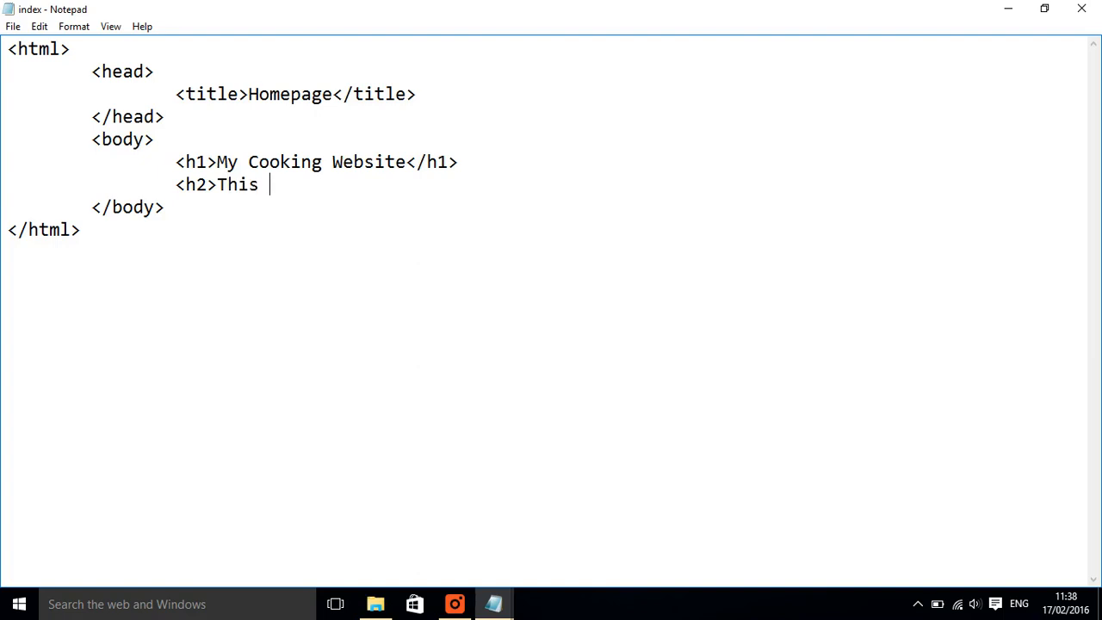
type("page is")
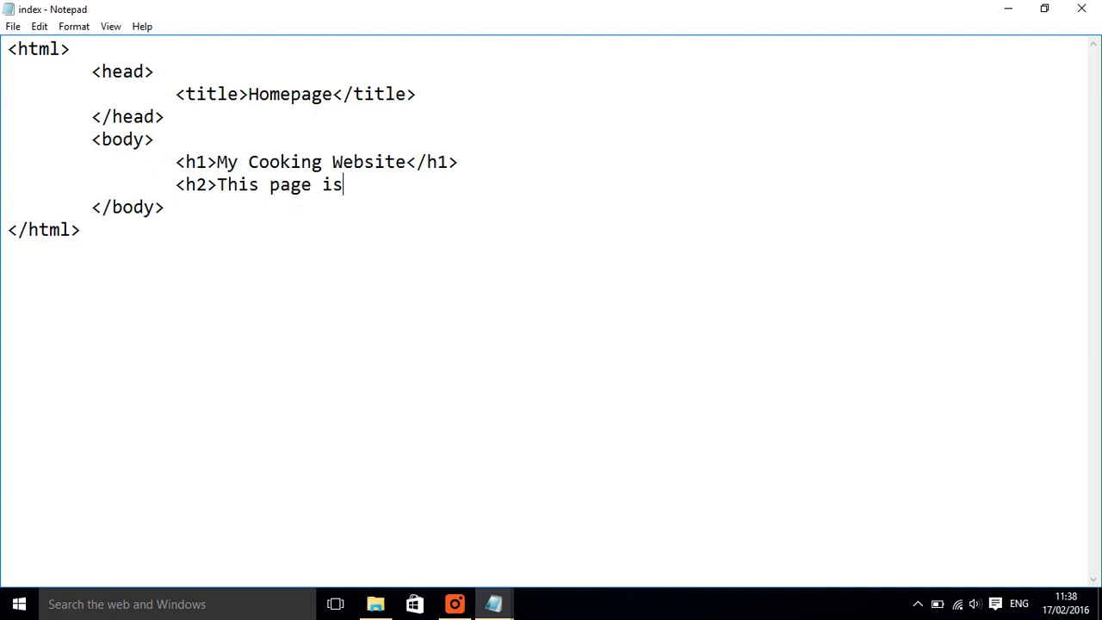
type("all about")
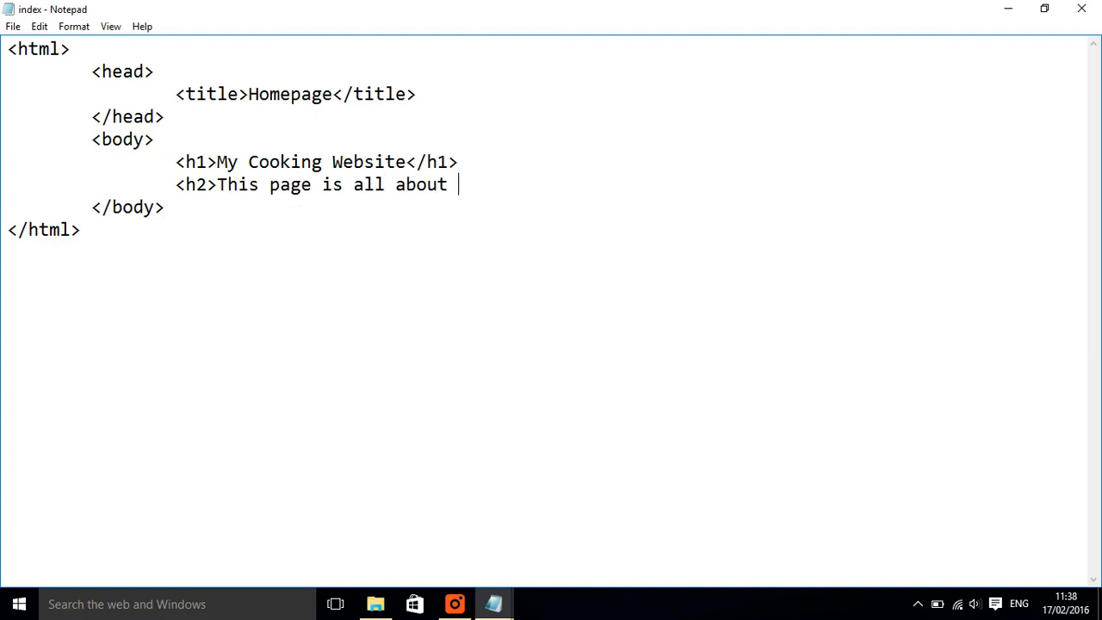
type("my terrib")
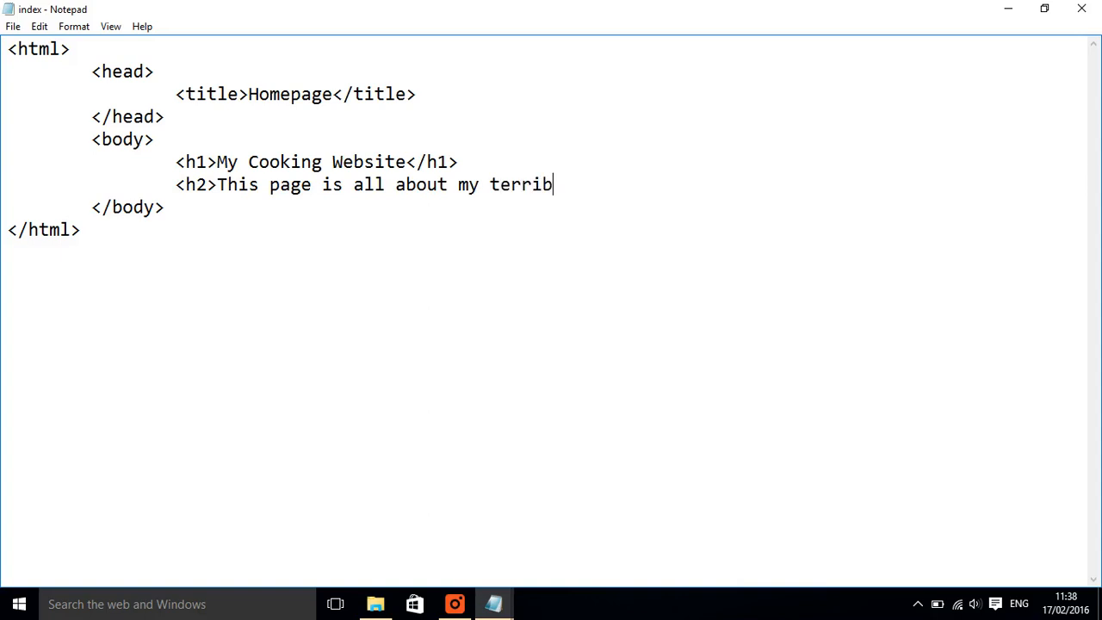
type("le cookin")
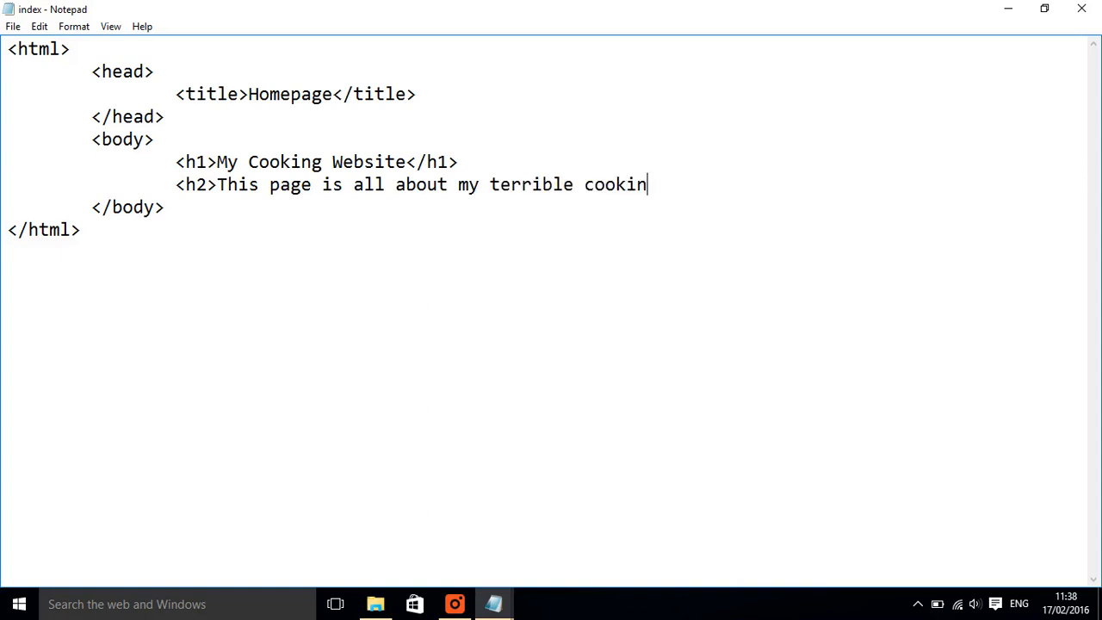
type("g skills")
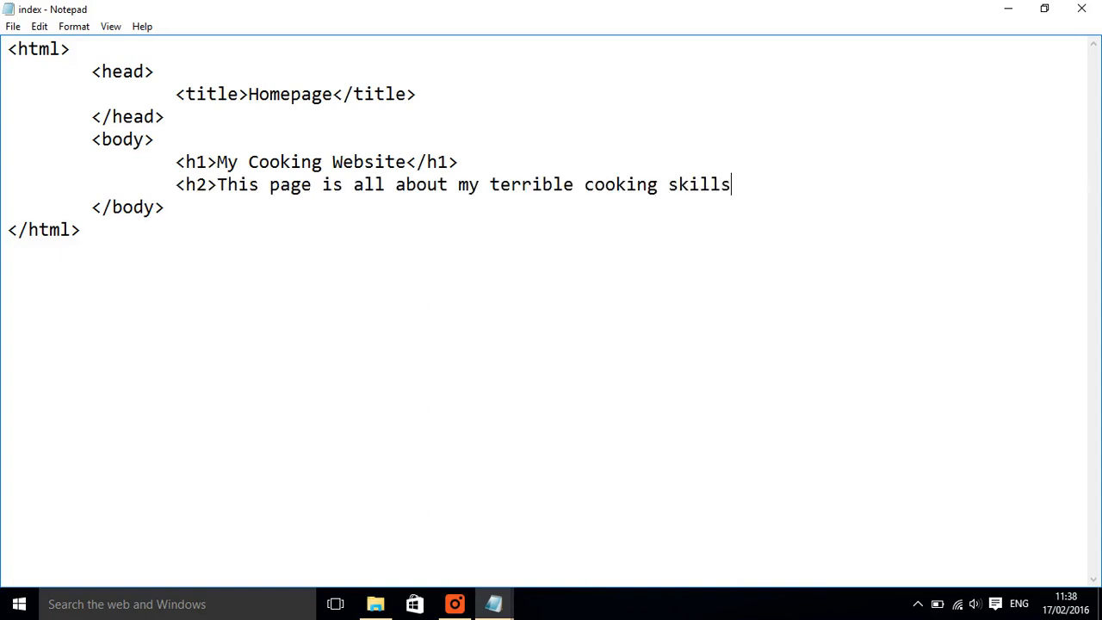
type("</")
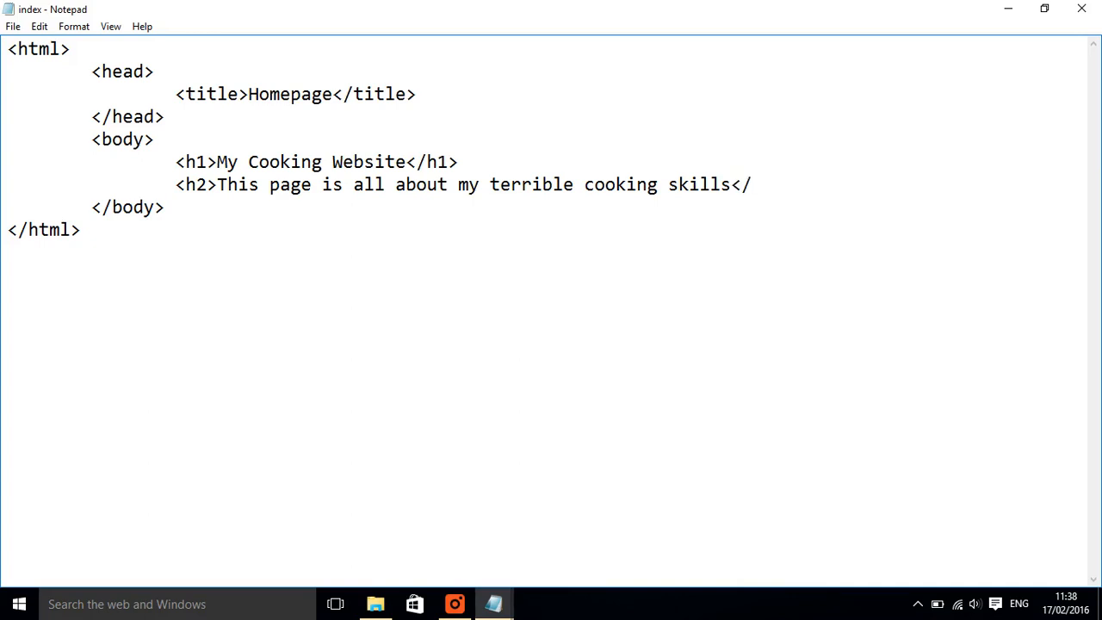
type("h2")
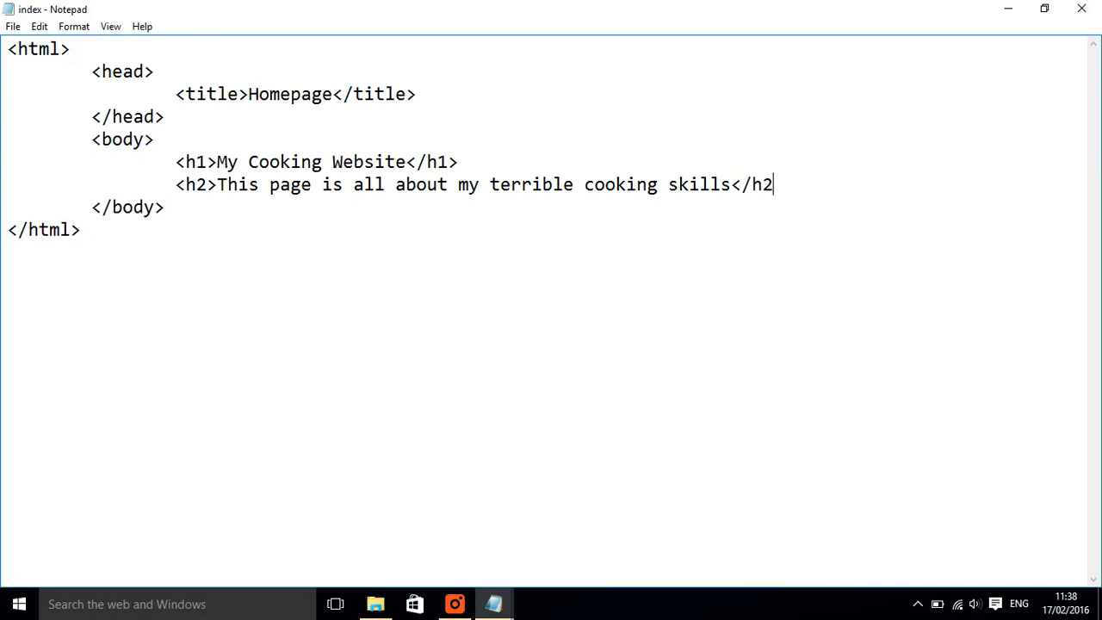
type(">")
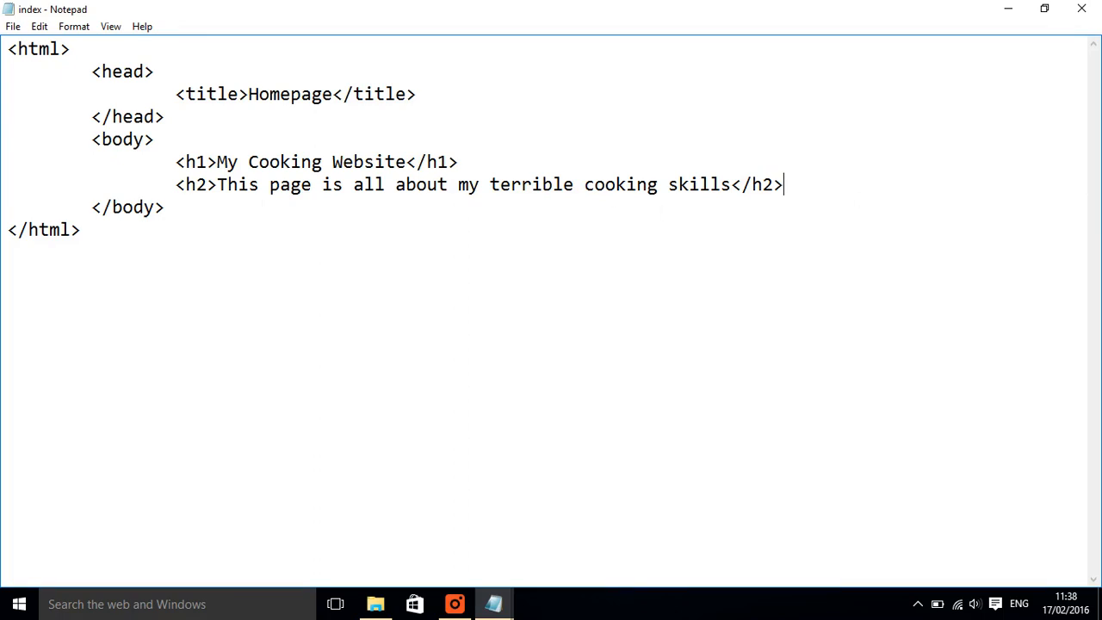
- Open the index HTM file from PM stuff so it renders in the browser
left_click(14, 26)
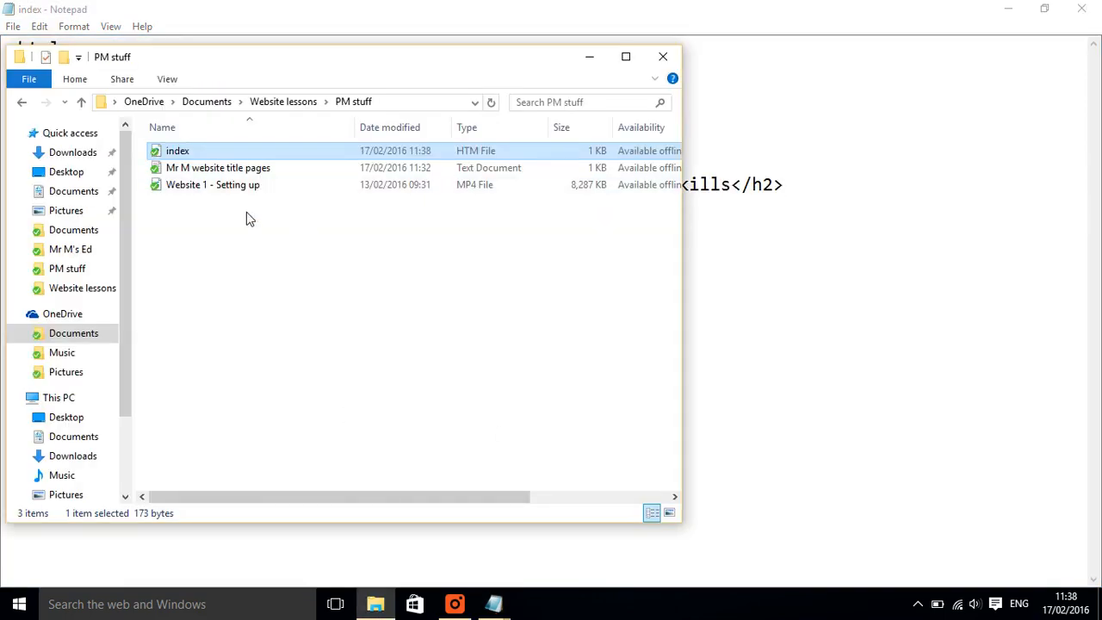
mouse_move(181, 159)
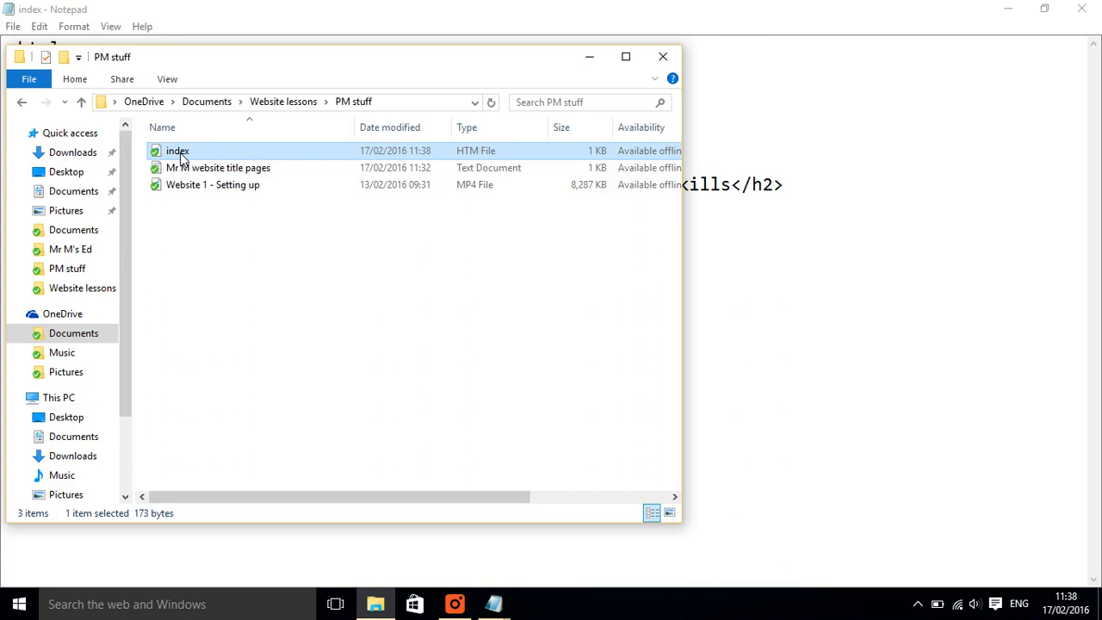
double_click(177, 152)
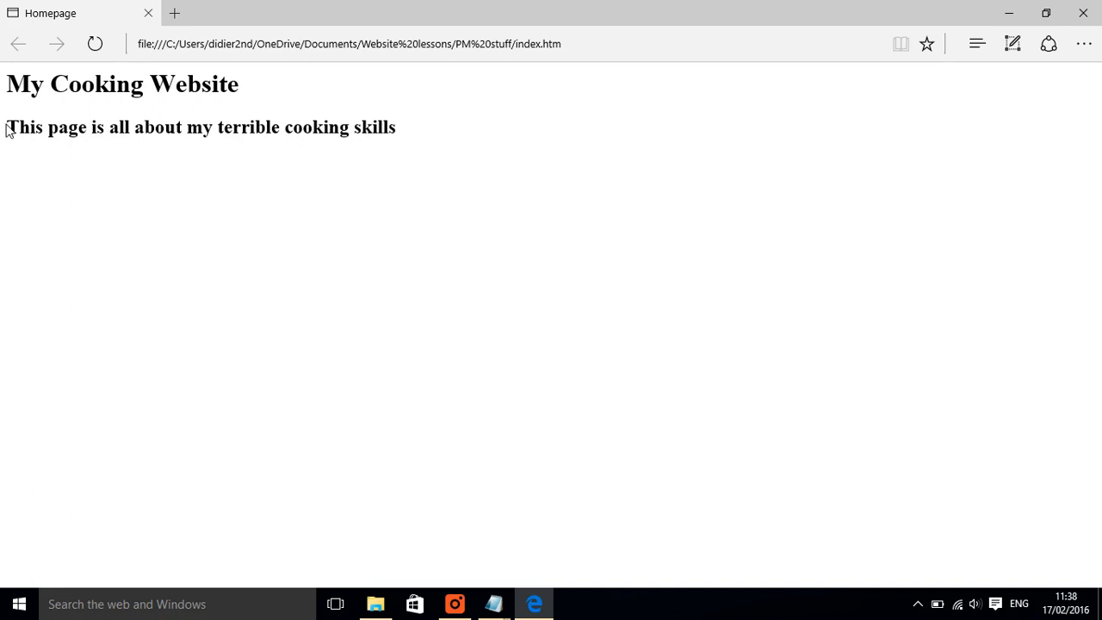
mouse_move(399, 238)
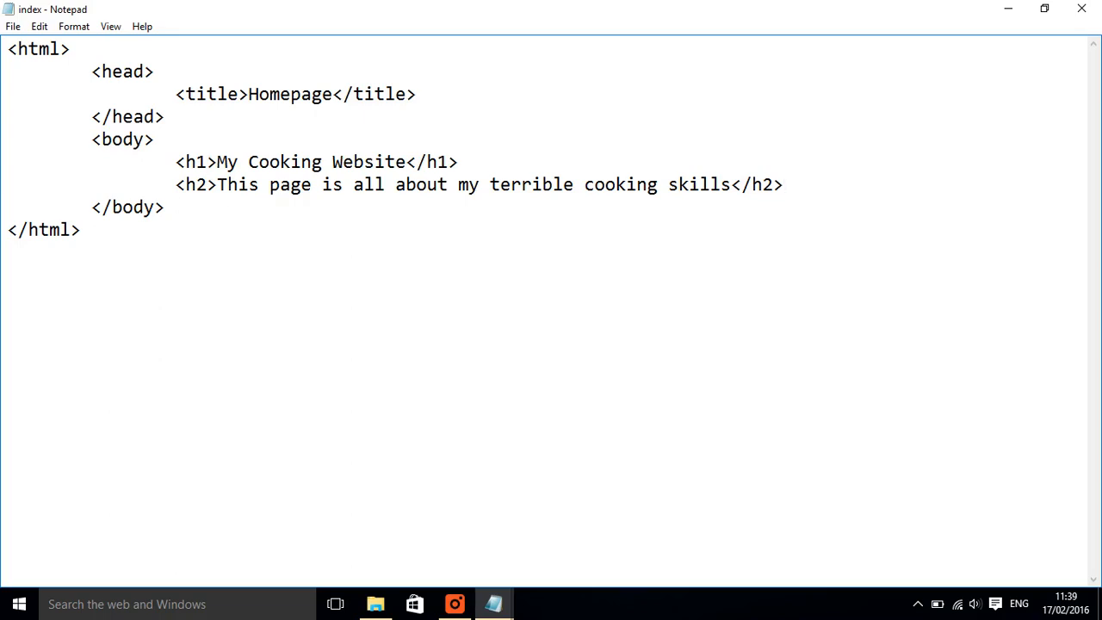
- Return to Notepad with the cursor at the end of the h2 line
left_click(783, 184)
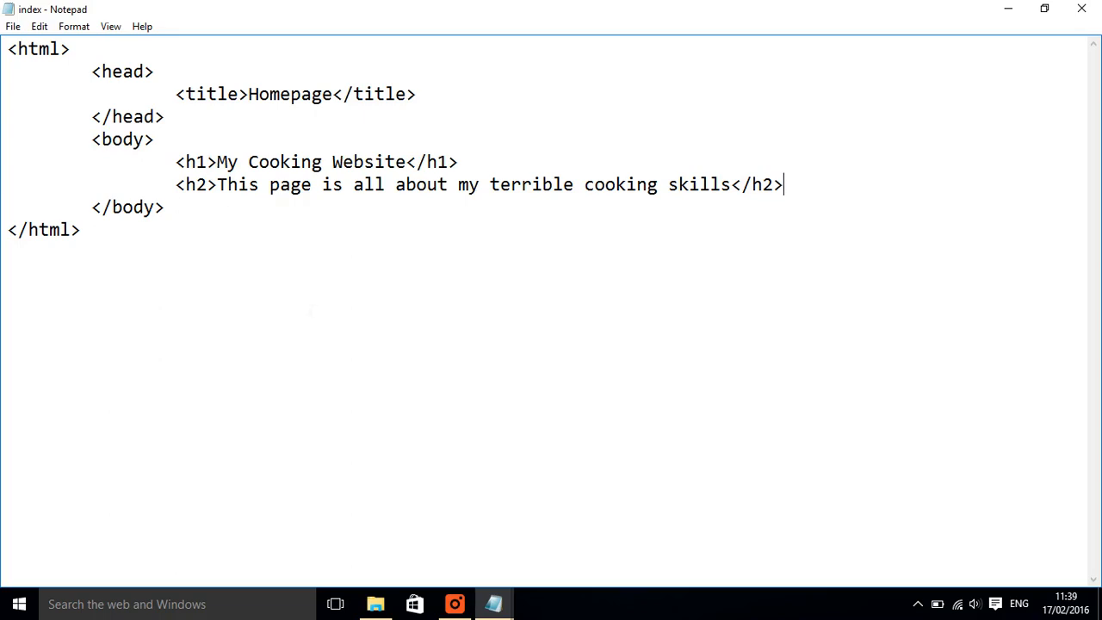